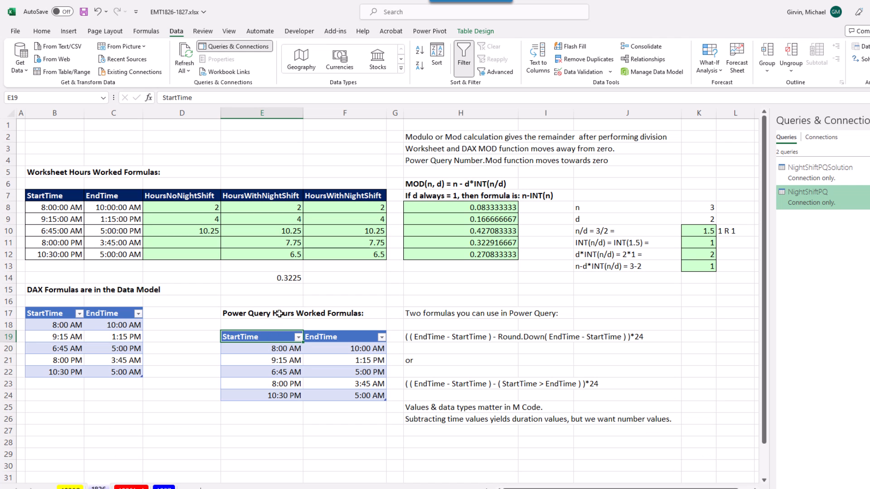
mouse_move(578, 311)
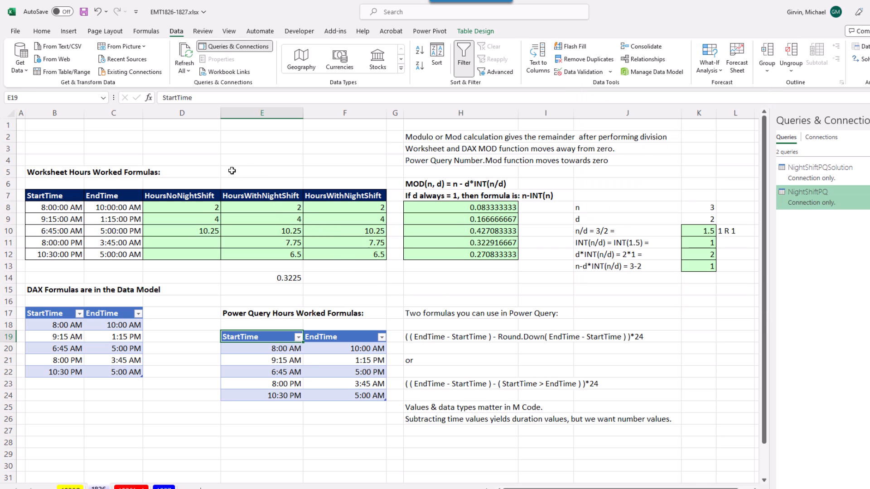
mouse_move(242, 232)
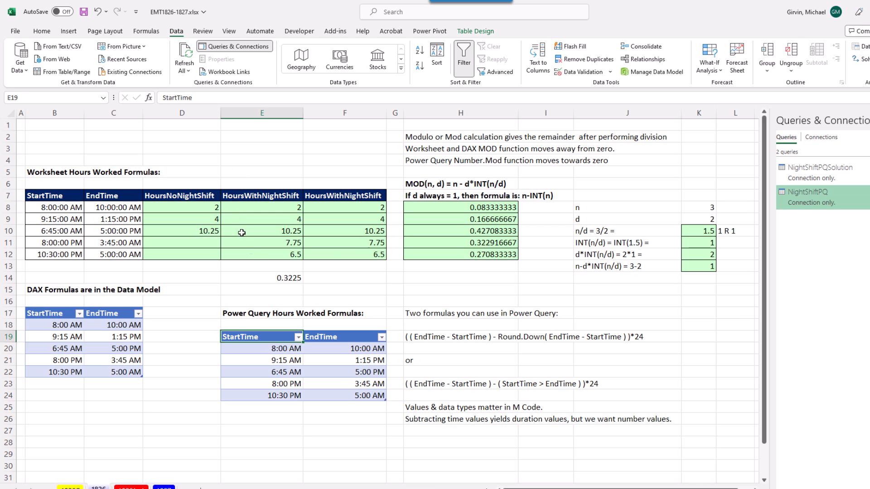
mouse_move(366, 205)
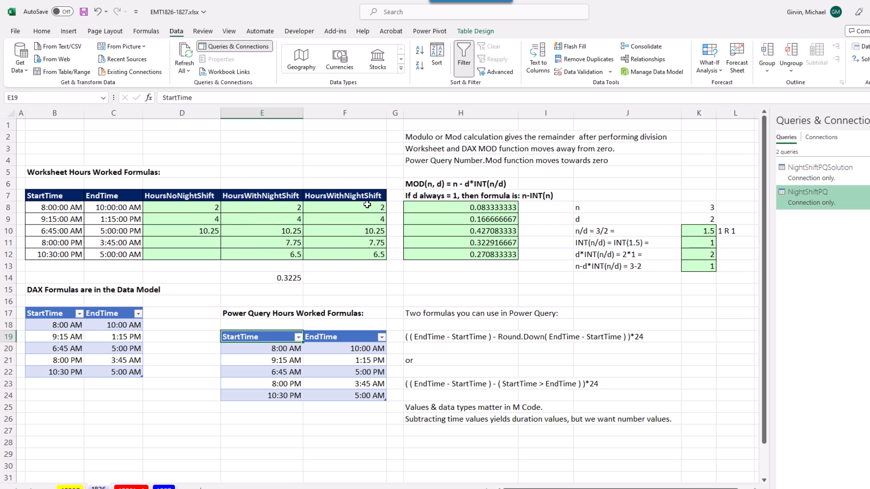
mouse_move(142, 339)
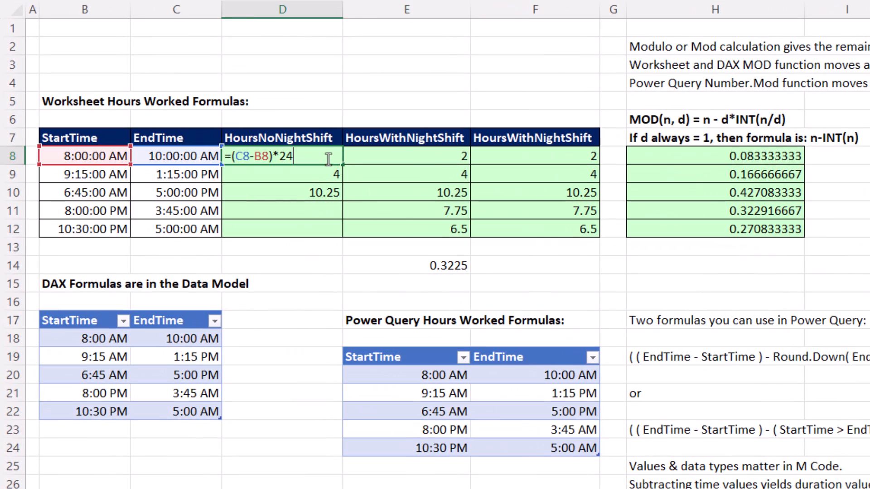
mouse_move(427, 242)
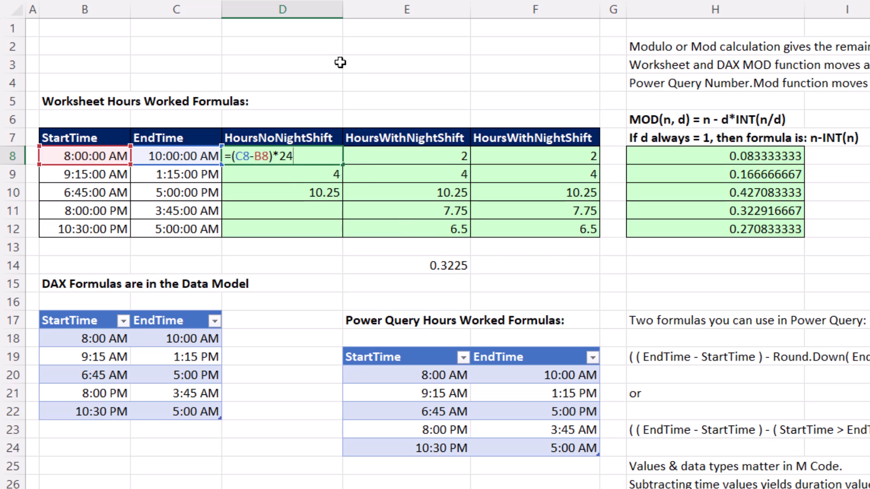
mouse_move(248, 178)
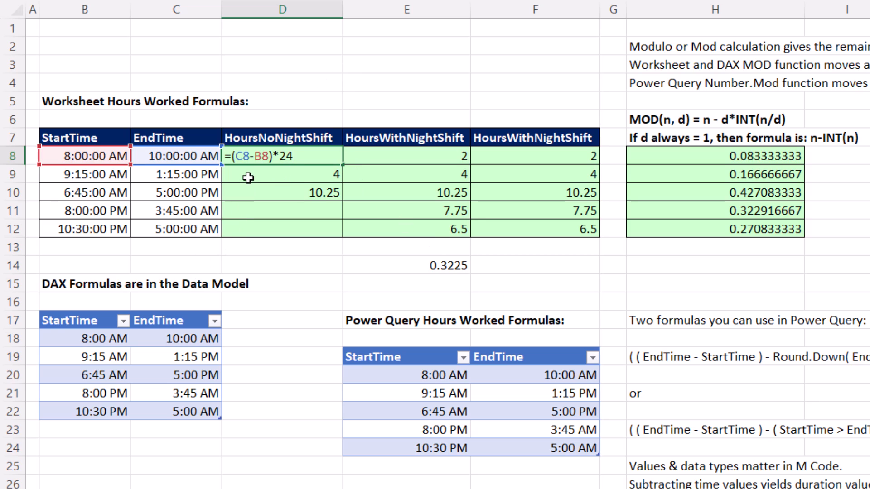
mouse_move(257, 182)
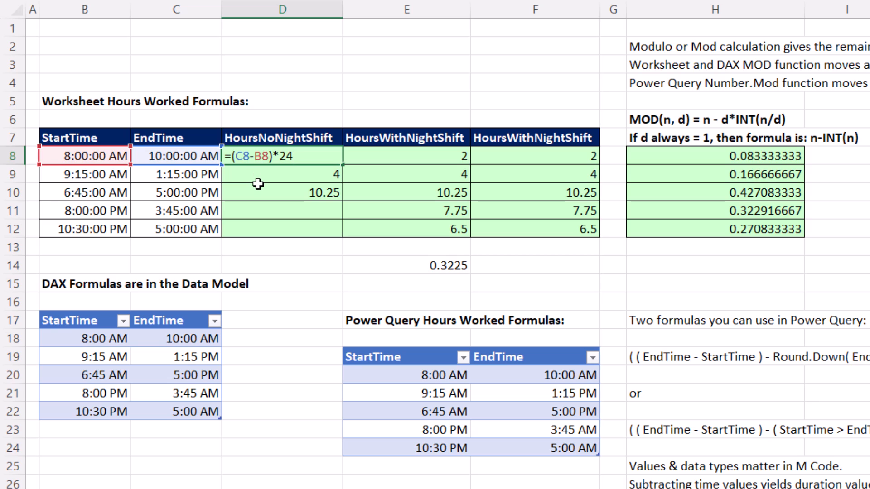
mouse_move(521, 319)
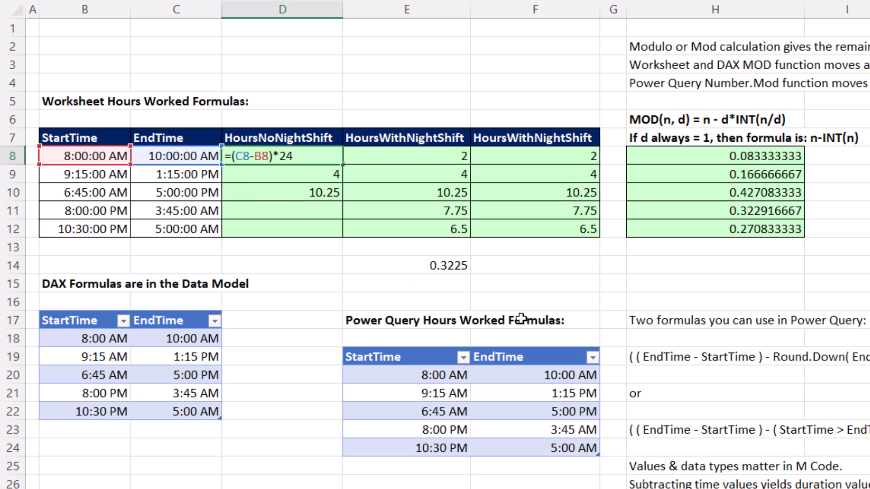
mouse_move(460, 308)
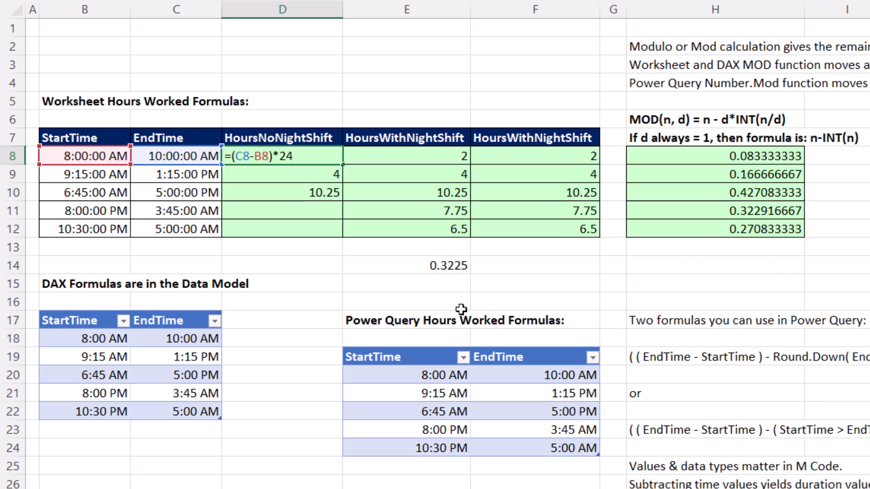
mouse_move(435, 299)
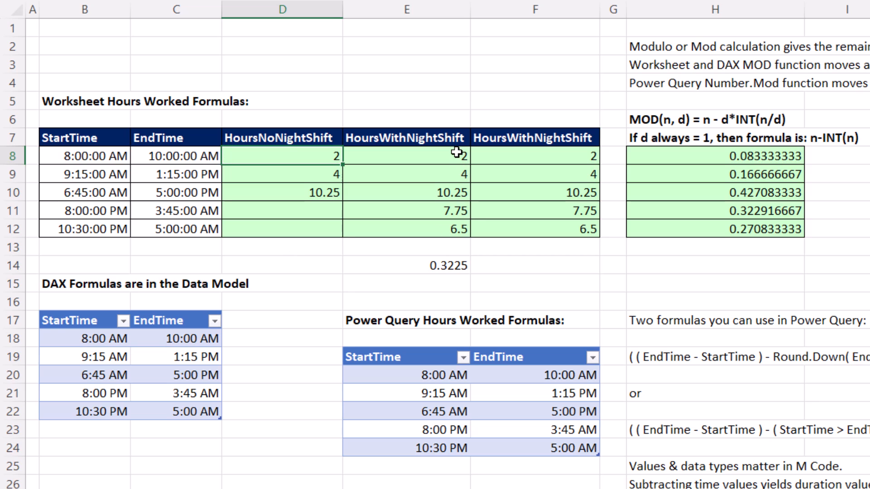
Open NightShiftPQ and add a Subtraction column of EndTime minus StartTime.
text(=MOD(C8-B8,1)*24)
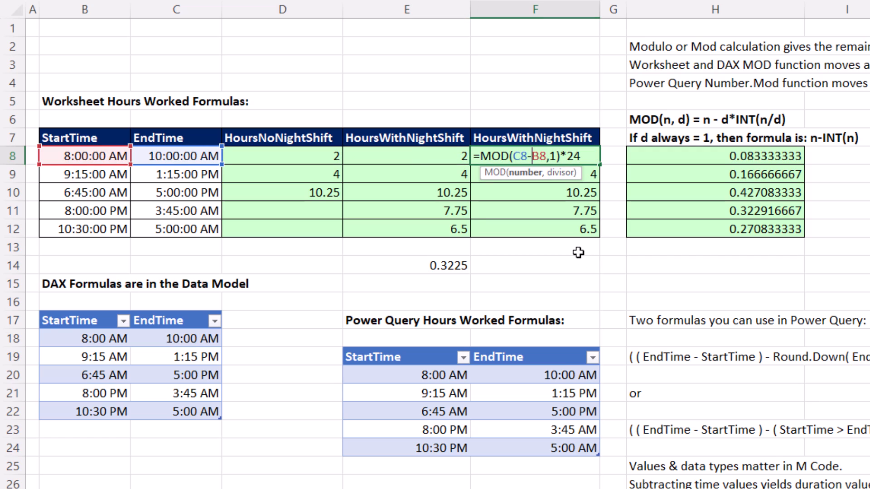
mouse_move(617, 172)
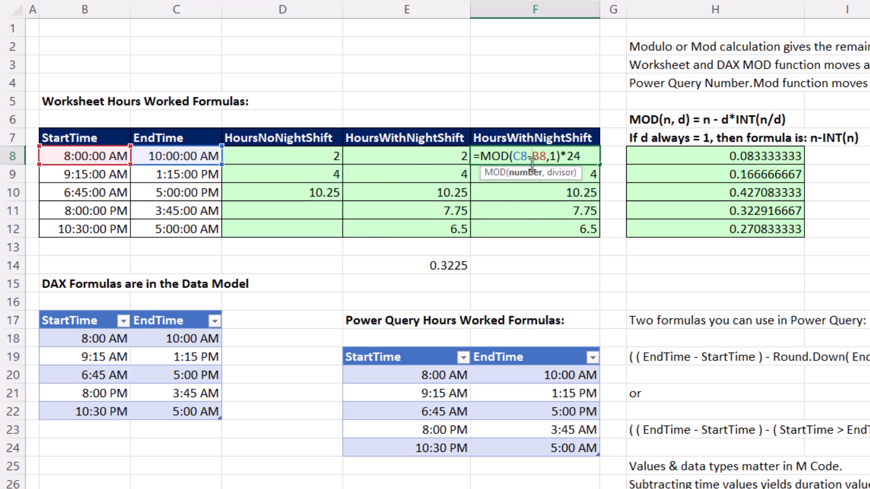
mouse_move(663, 136)
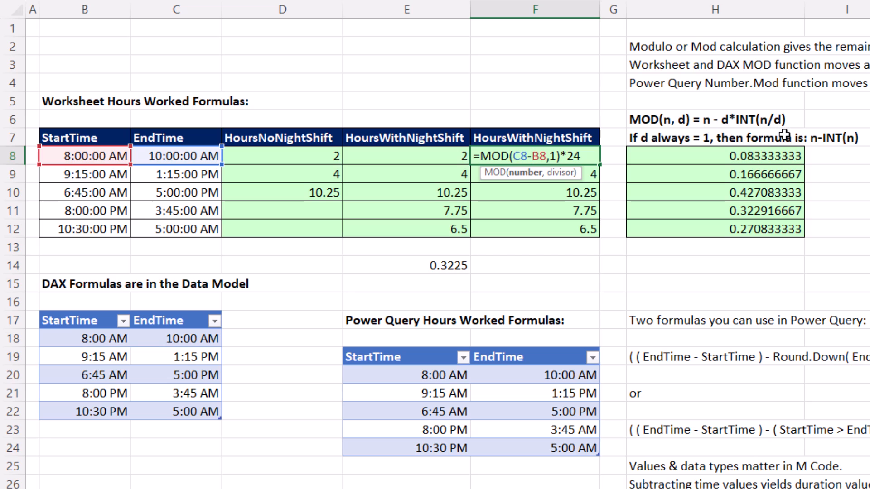
mouse_move(697, 213)
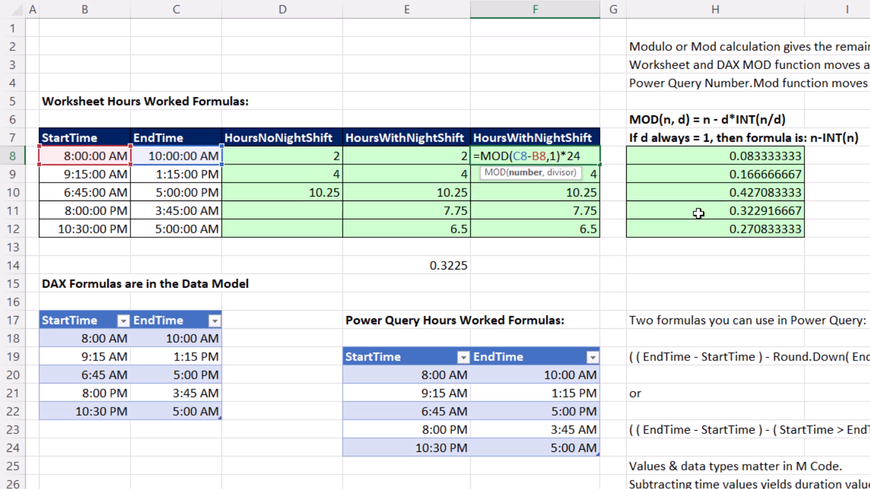
mouse_move(819, 153)
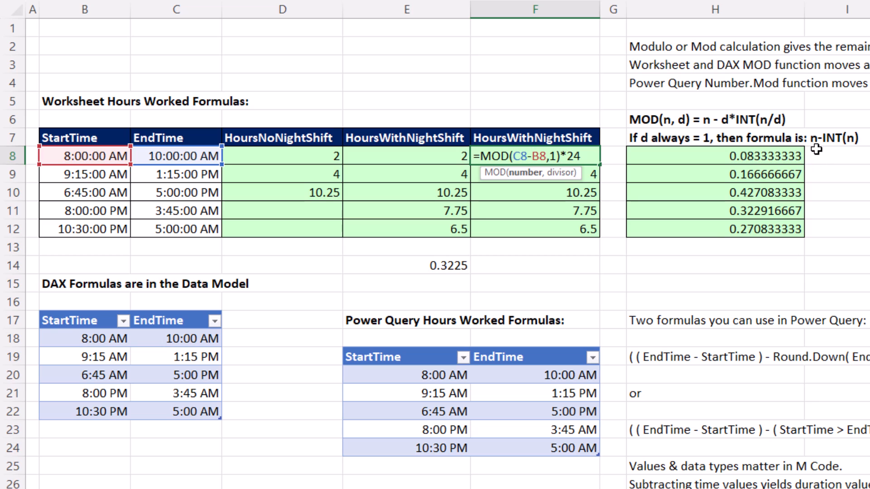
mouse_move(827, 156)
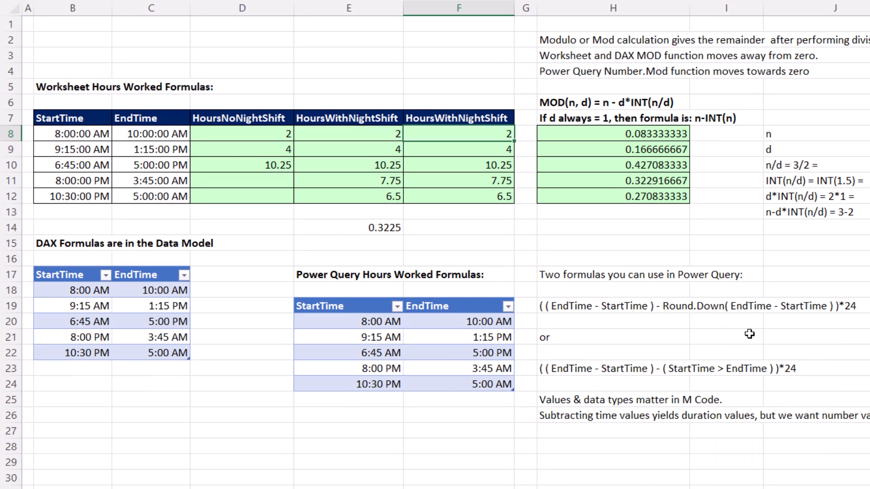
mouse_move(684, 356)
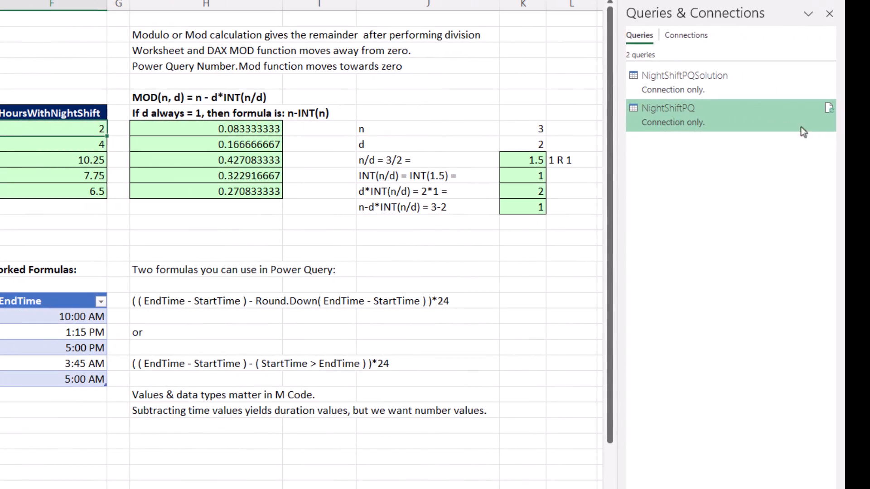
double_click(669, 108)
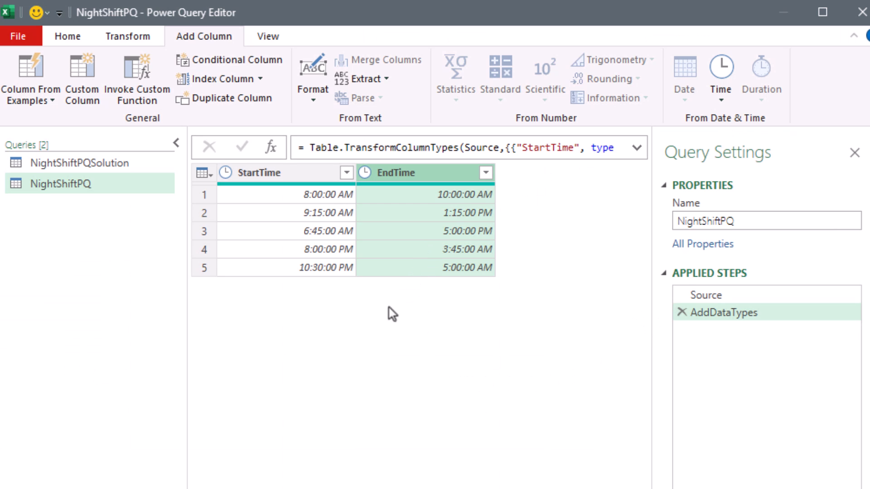
mouse_move(405, 370)
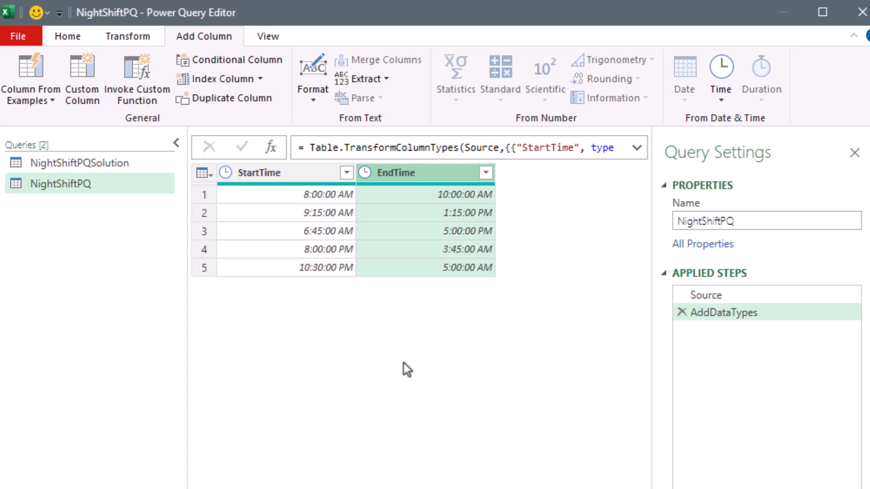
mouse_move(404, 184)
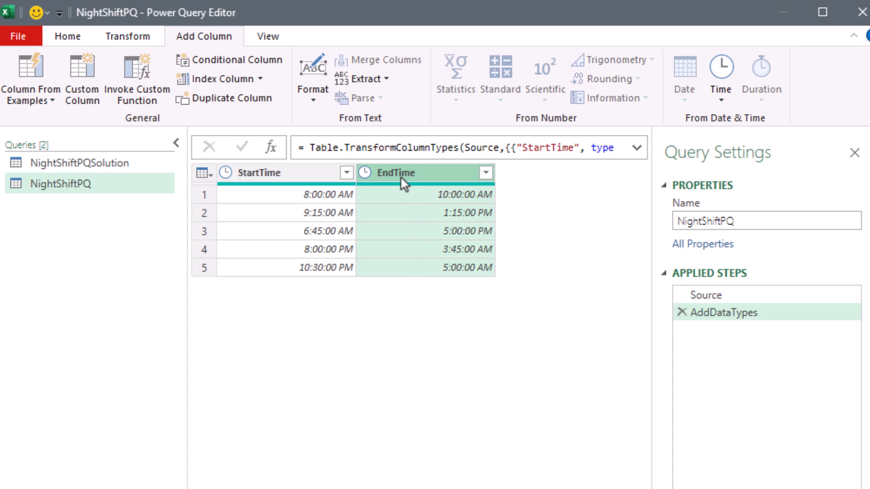
key(ctrl)
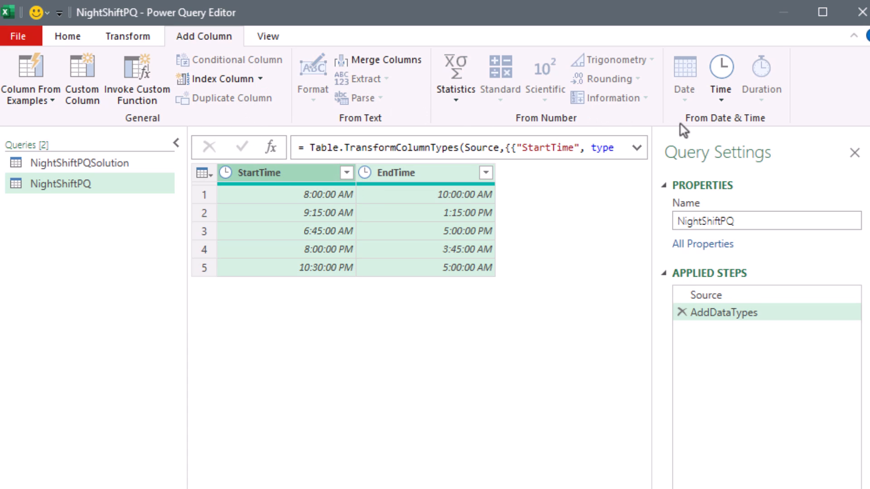
click(720, 77)
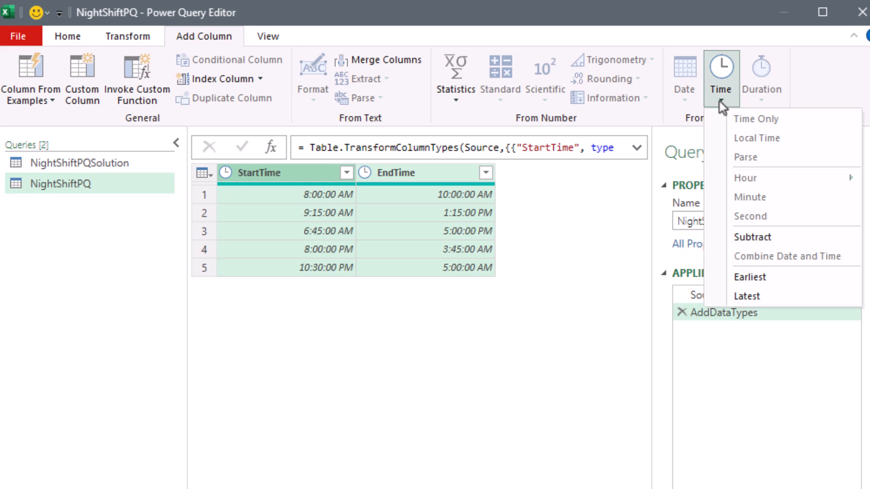
mouse_move(752, 236)
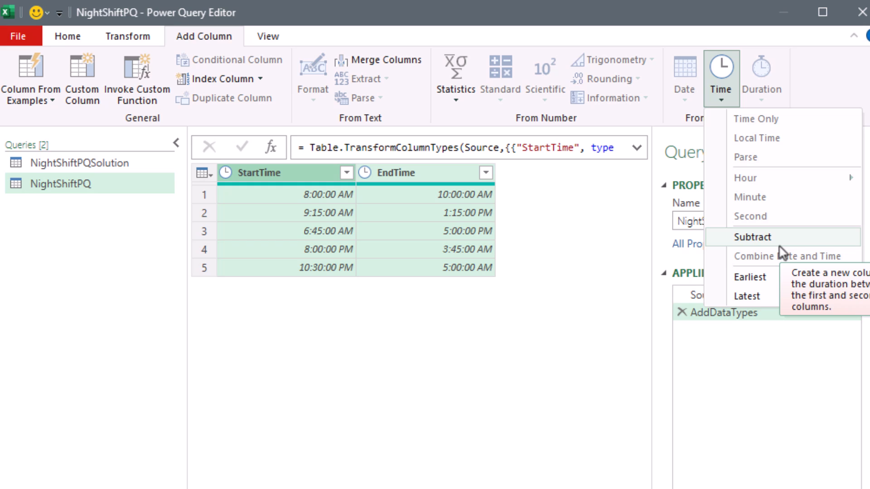
click(752, 237)
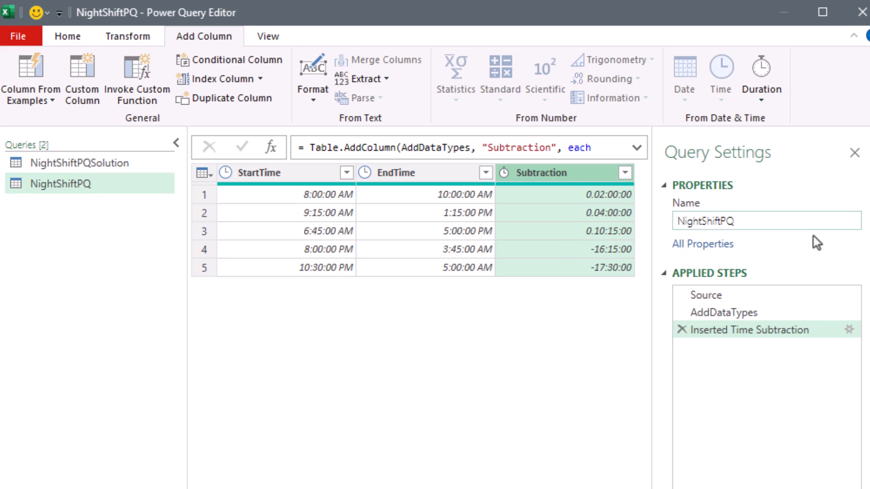
mouse_move(610, 303)
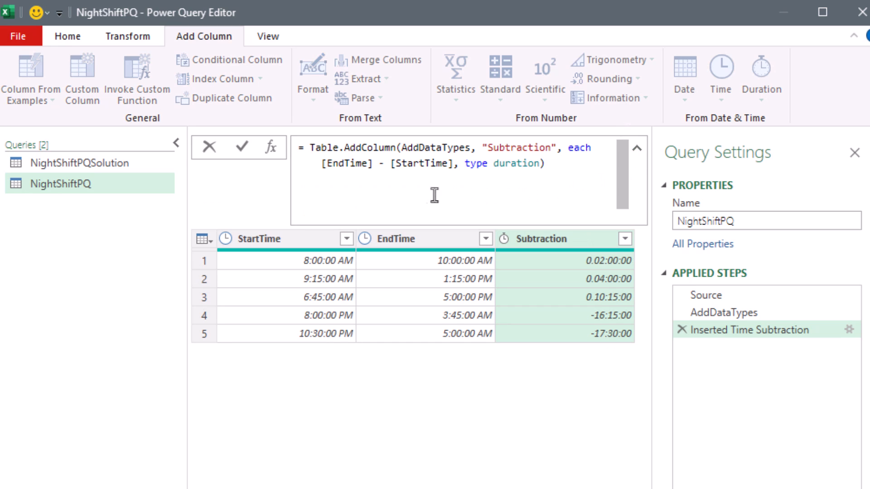
Wrap the subtraction in Duration.TotalHours, typed as number, giving DayShiftHours.
text(Durat)
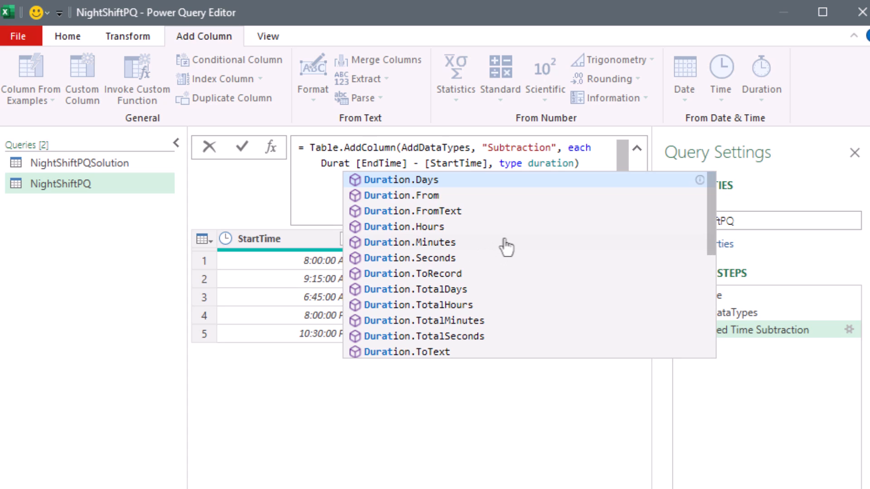
mouse_move(447, 316)
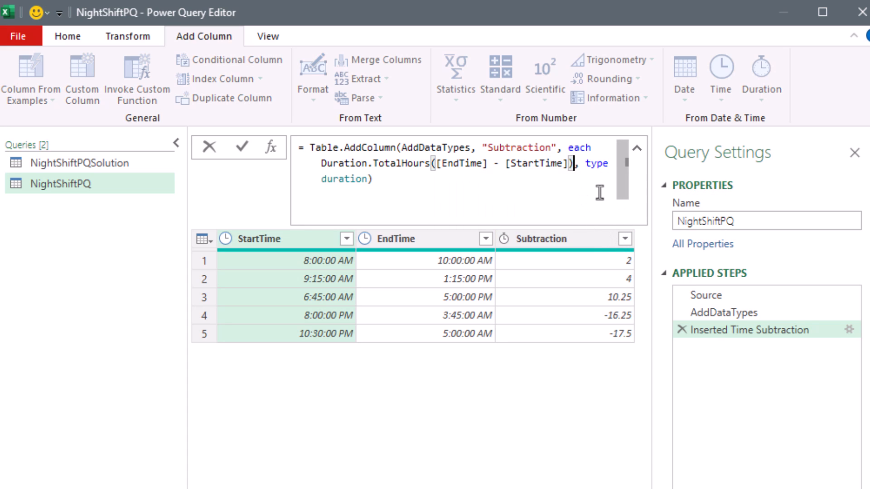
mouse_move(604, 176)
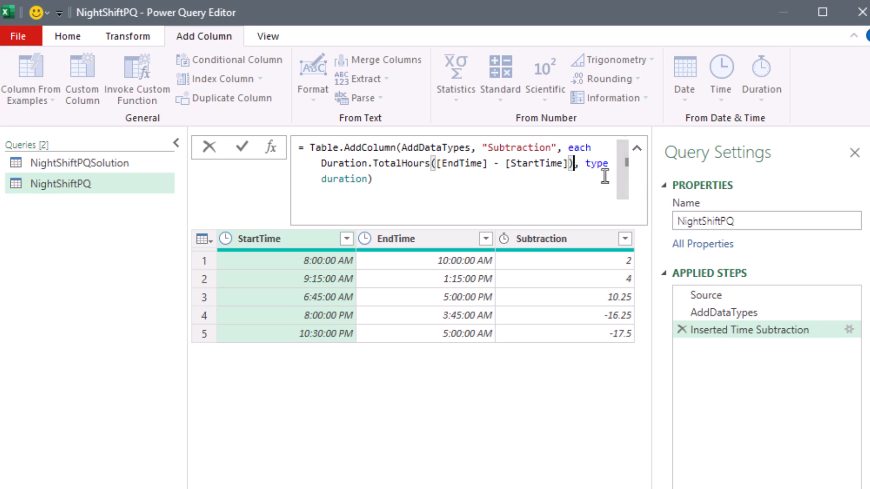
double_click(343, 179)
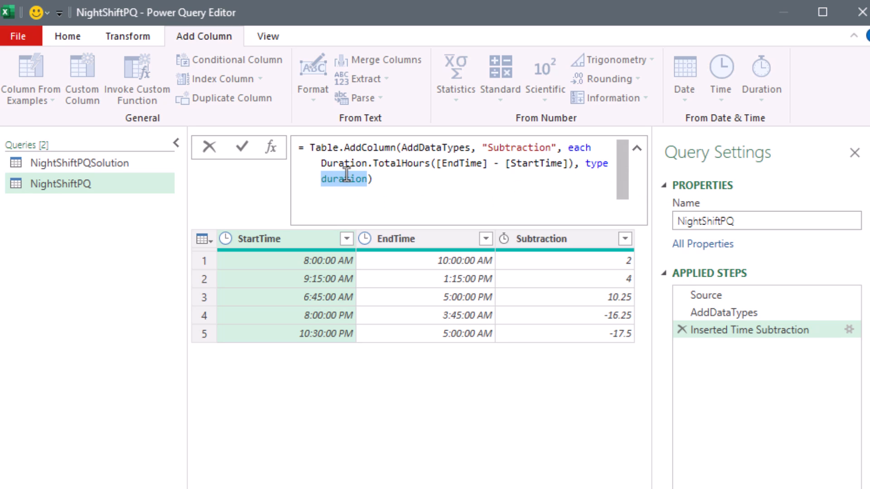
text(number))
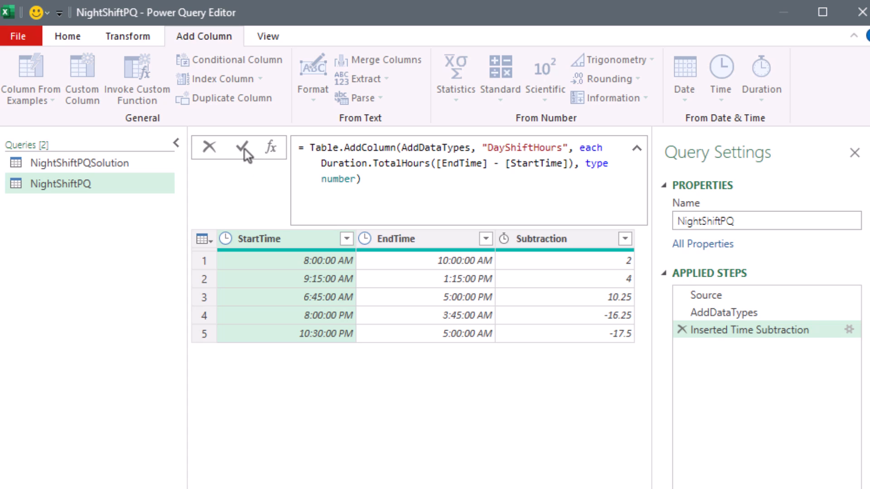
click(242, 148)
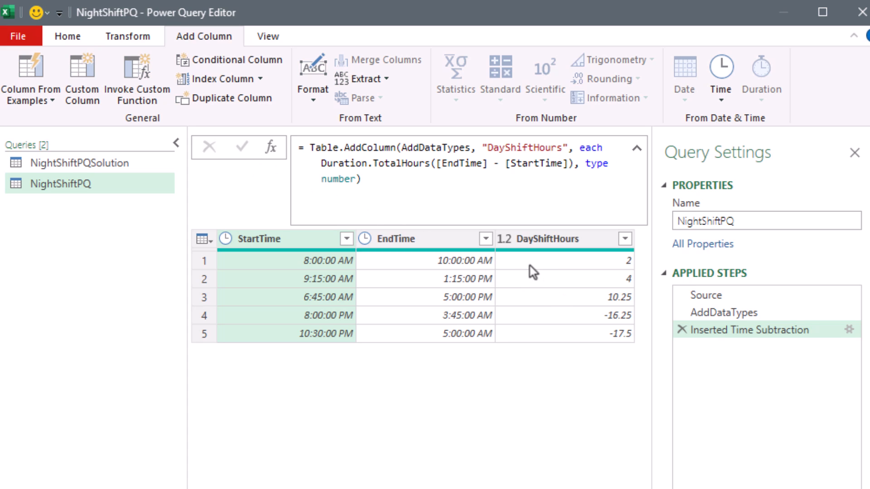
mouse_move(543, 304)
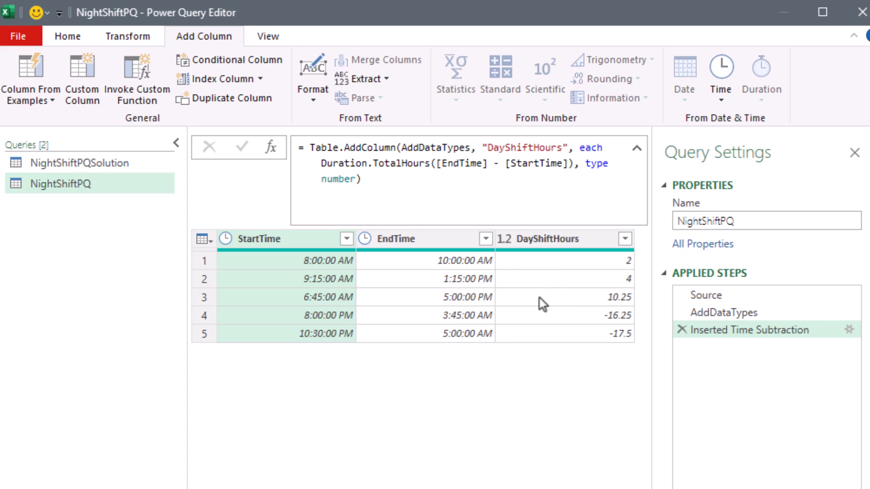
mouse_move(599, 365)
text(DayShiftHours)
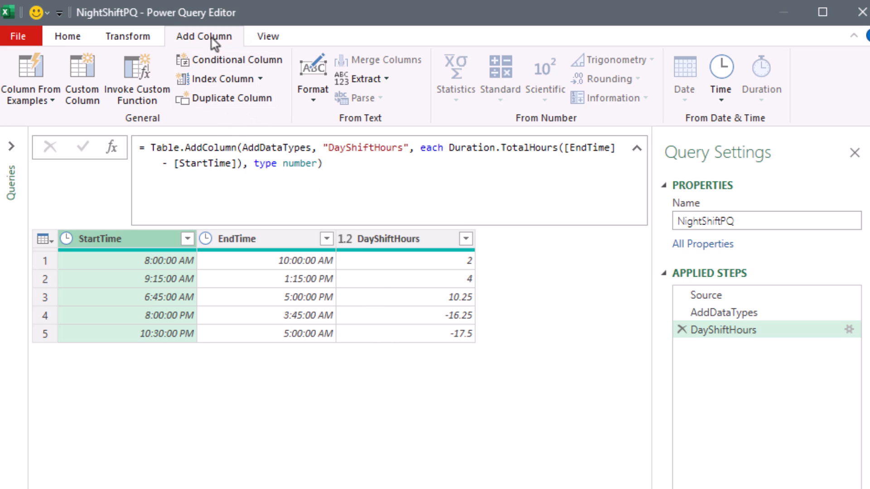
mouse_move(82, 78)
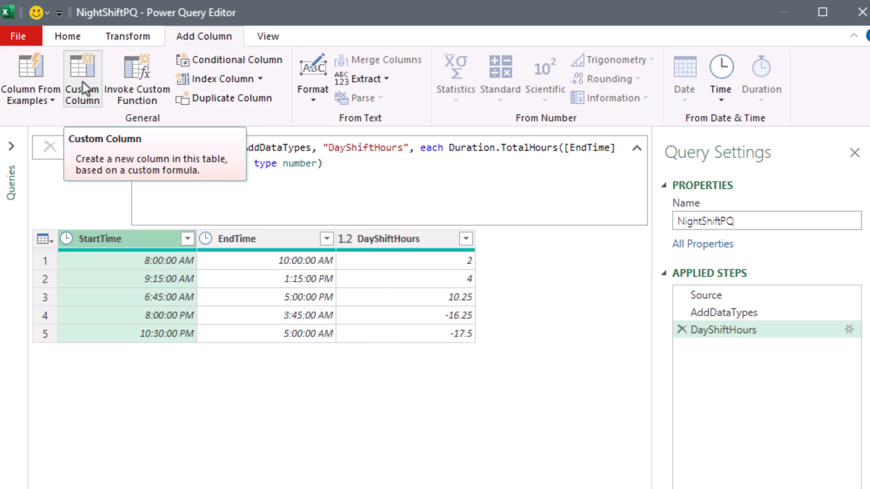
Start a Custom Column for NightShiftFormula01.
click(82, 78)
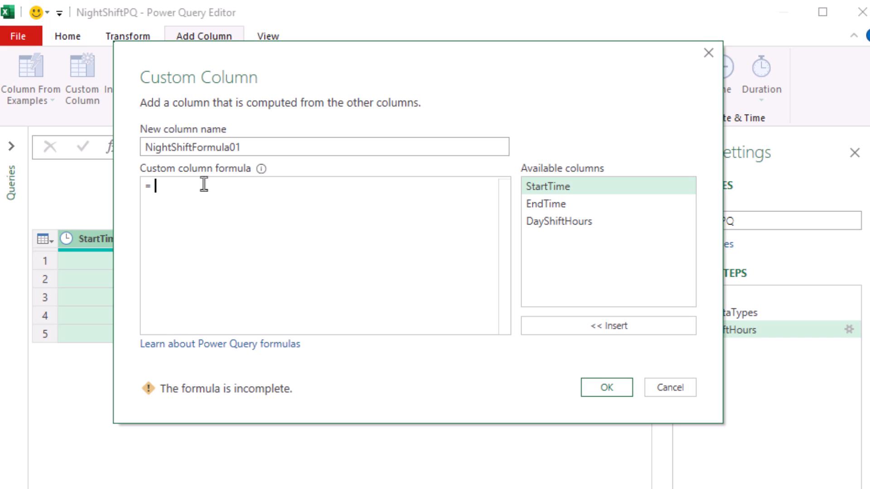
Add NightShiftFormula01 as Number.From([EndTime]-[StartTime]).
click(546, 204)
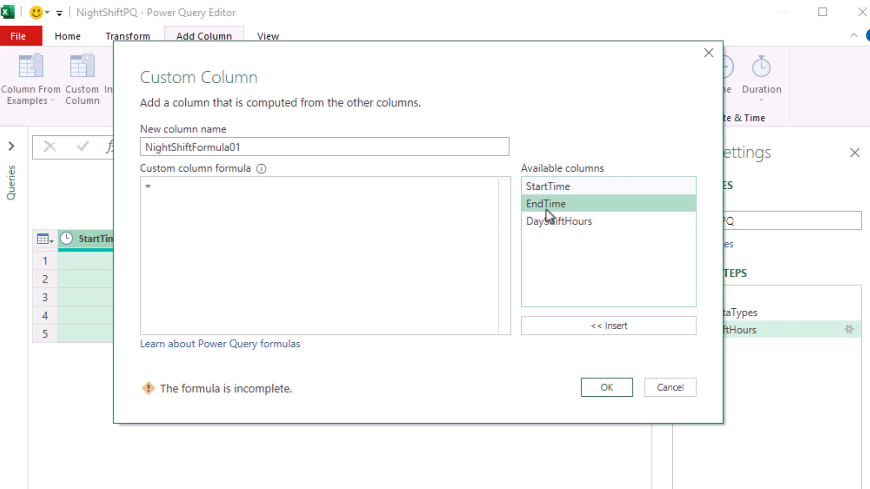
text([EndTime],)
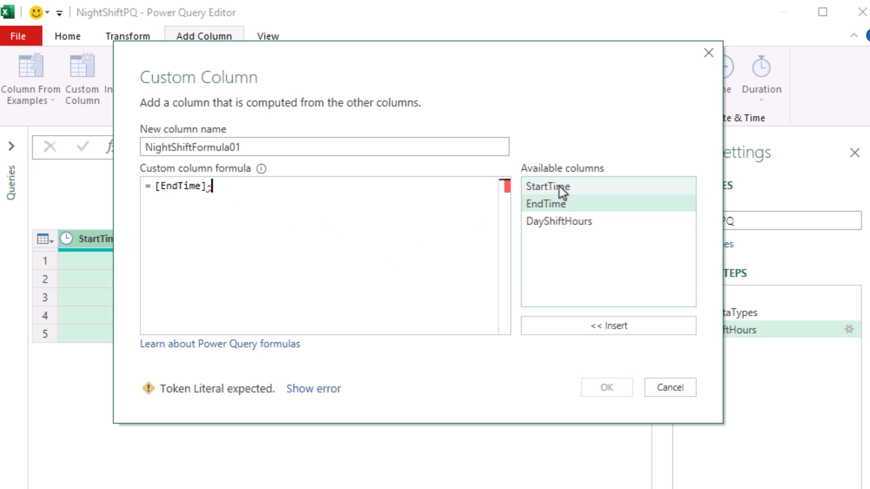
text([StartTime])
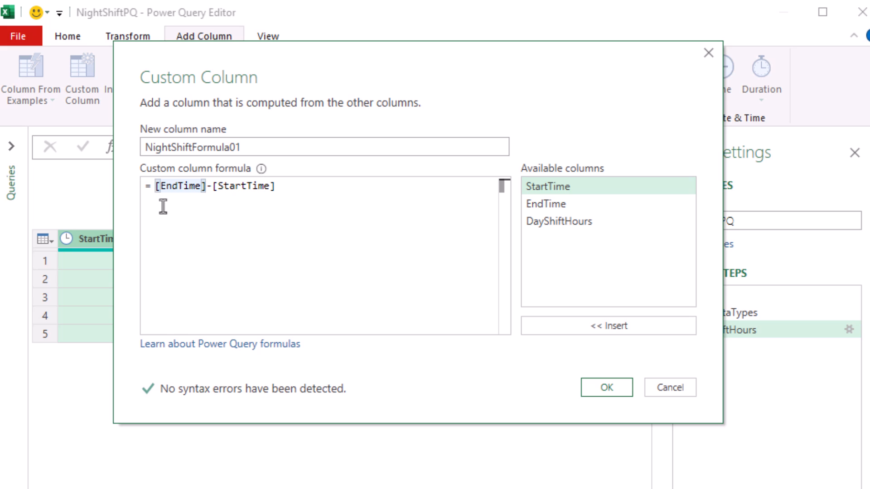
text(Number.From()
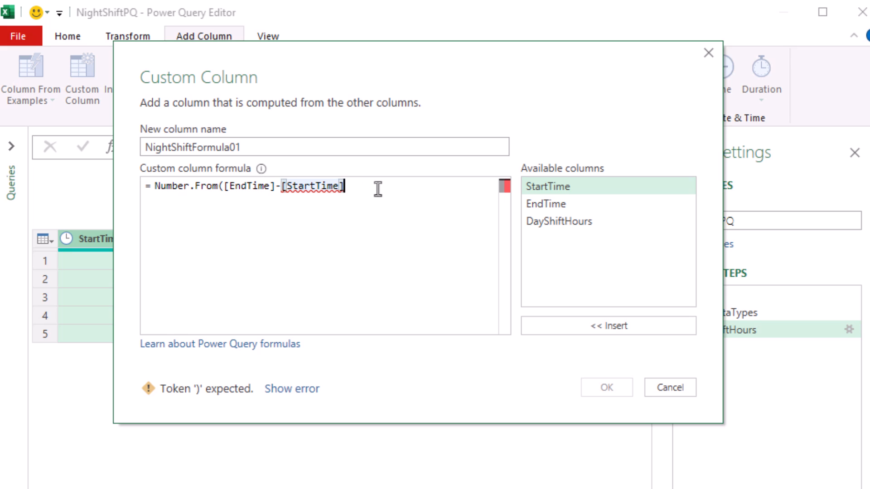
text())
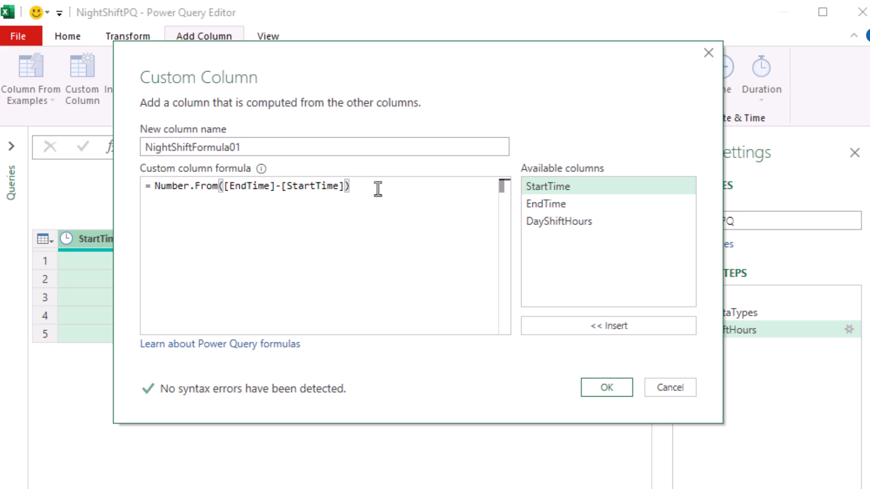
click(605, 387)
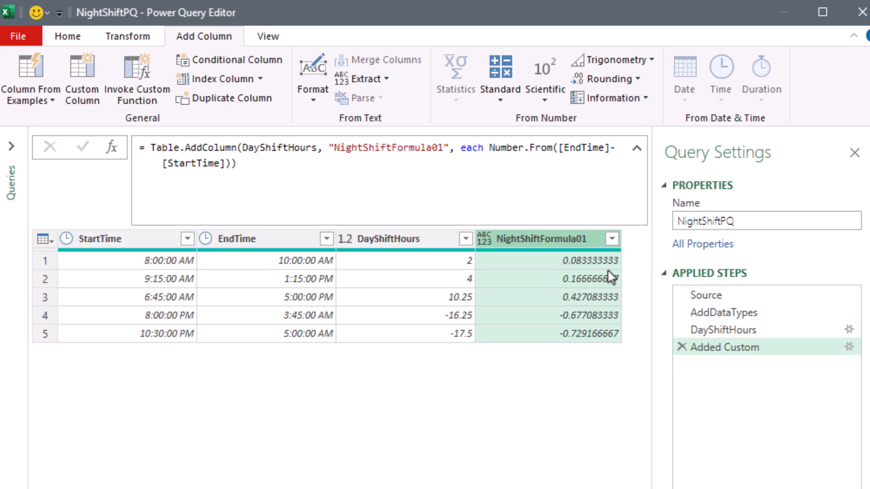
mouse_move(604, 303)
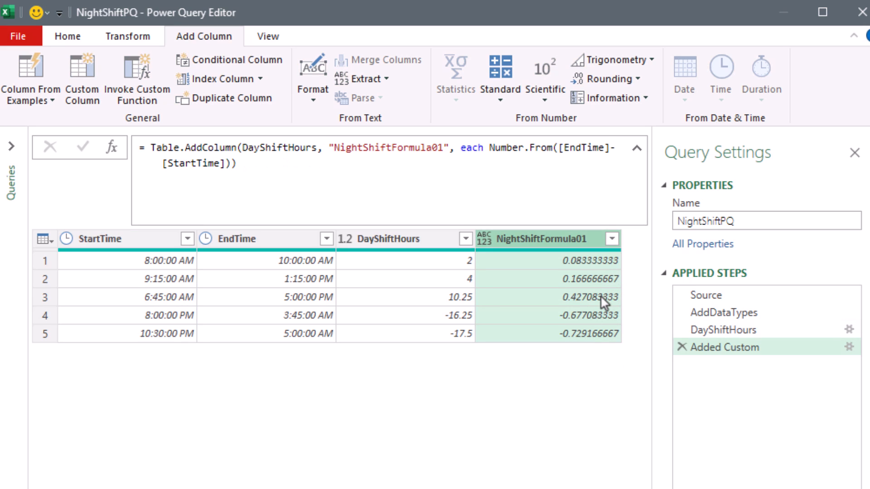
mouse_move(605, 273)
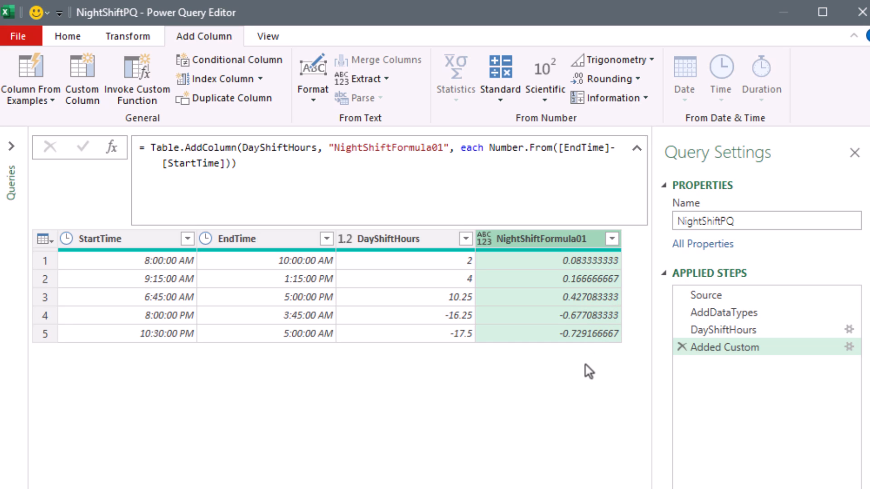
mouse_move(304, 335)
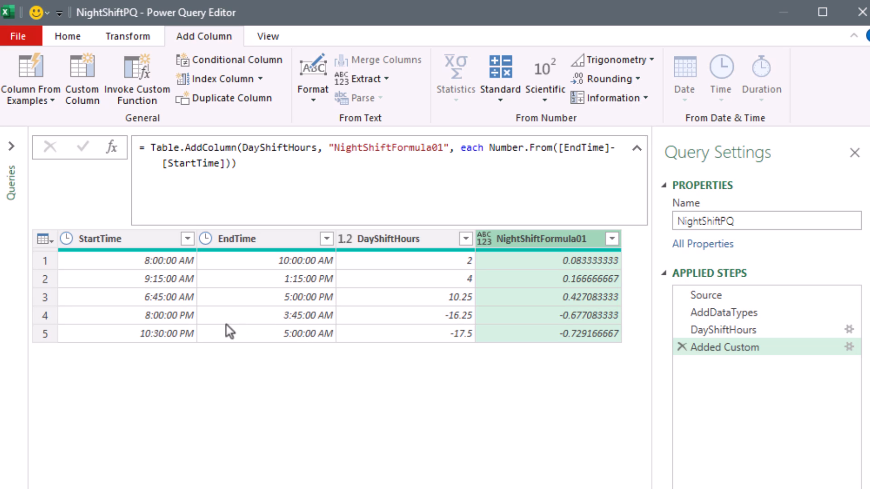
mouse_move(318, 334)
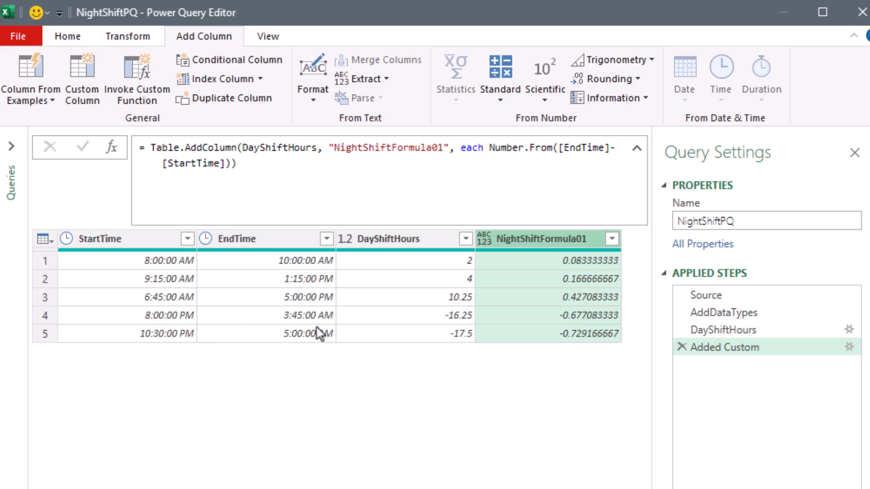
mouse_move(400, 331)
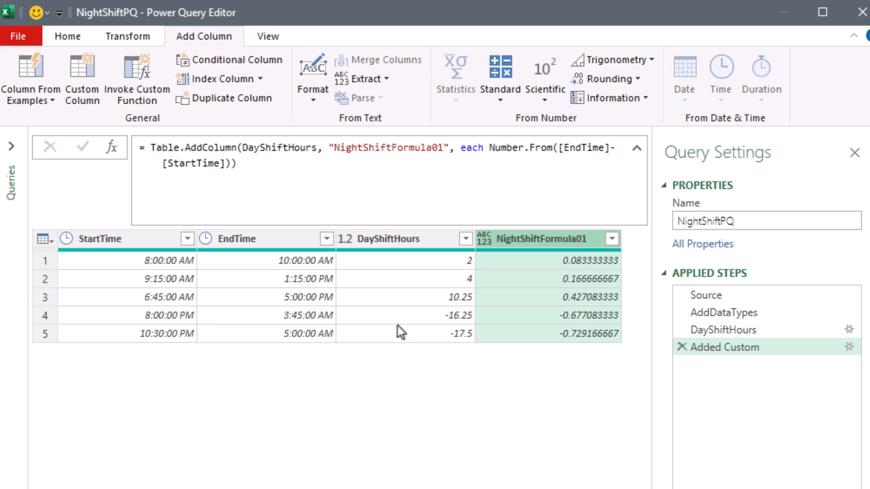
mouse_move(595, 330)
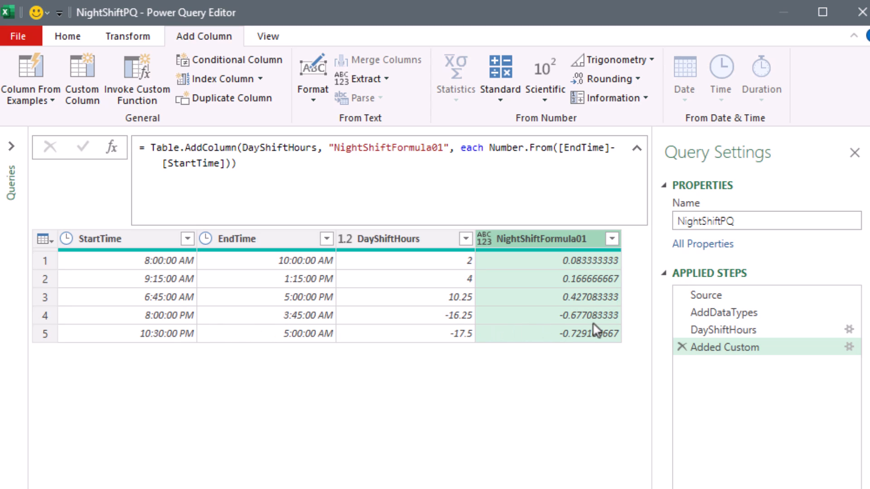
mouse_move(577, 336)
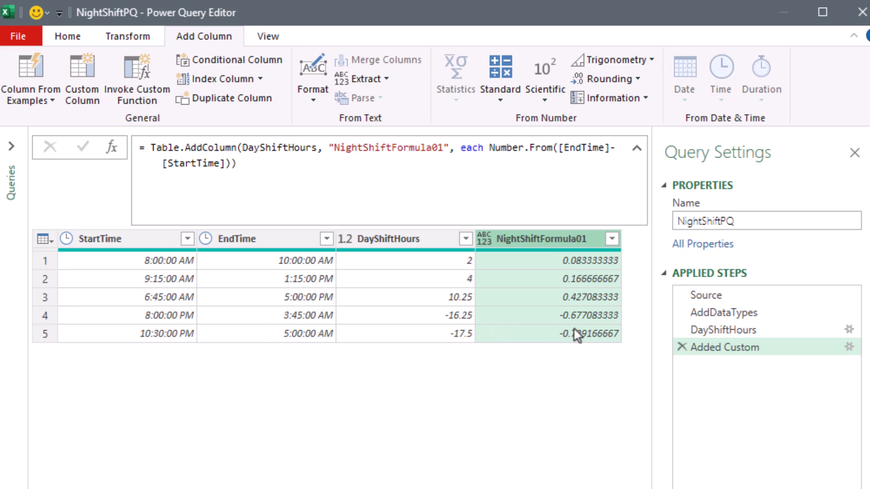
mouse_move(585, 324)
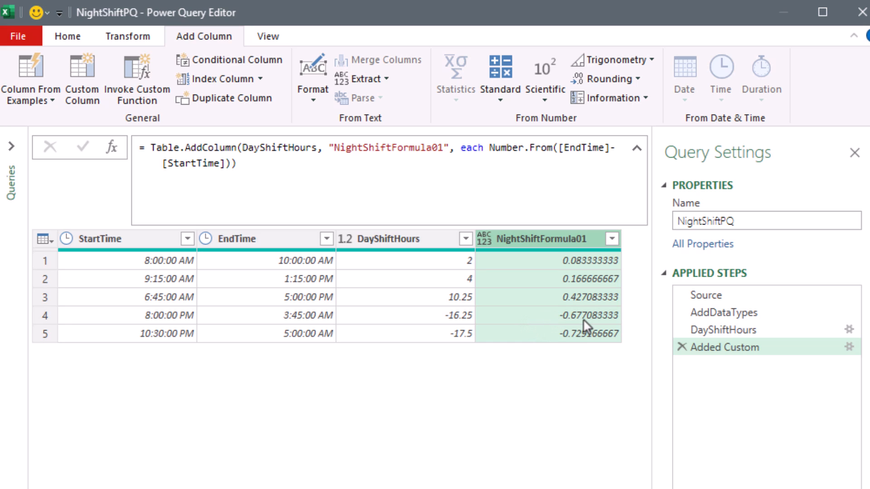
mouse_move(588, 309)
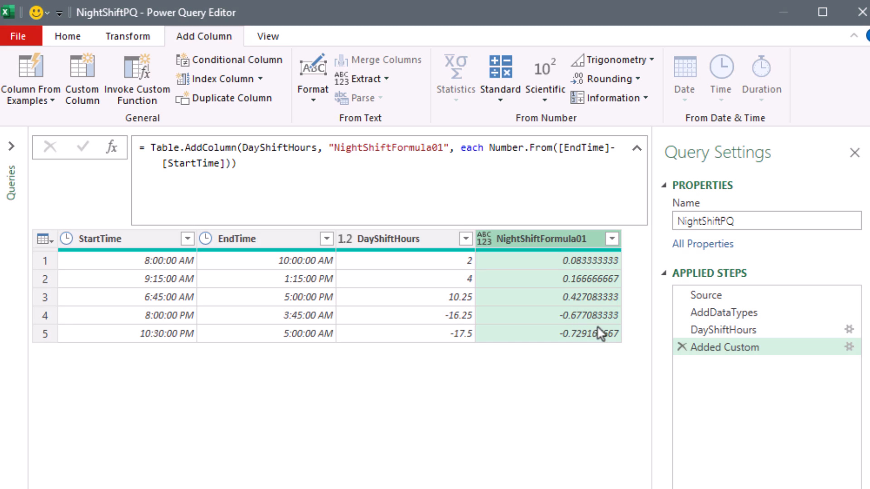
mouse_move(537, 428)
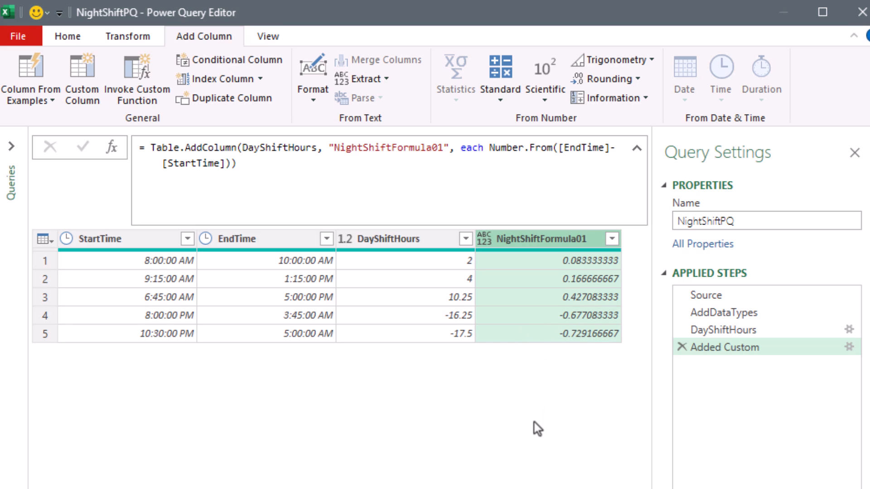
mouse_move(588, 311)
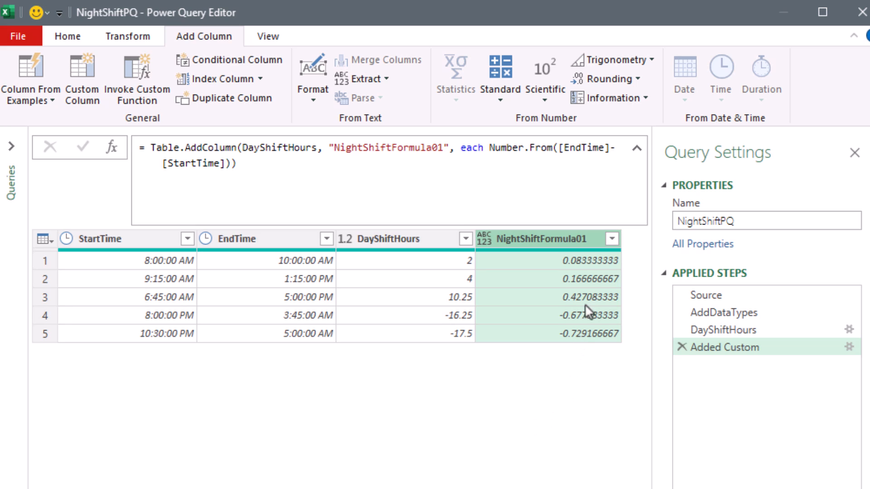
mouse_move(643, 257)
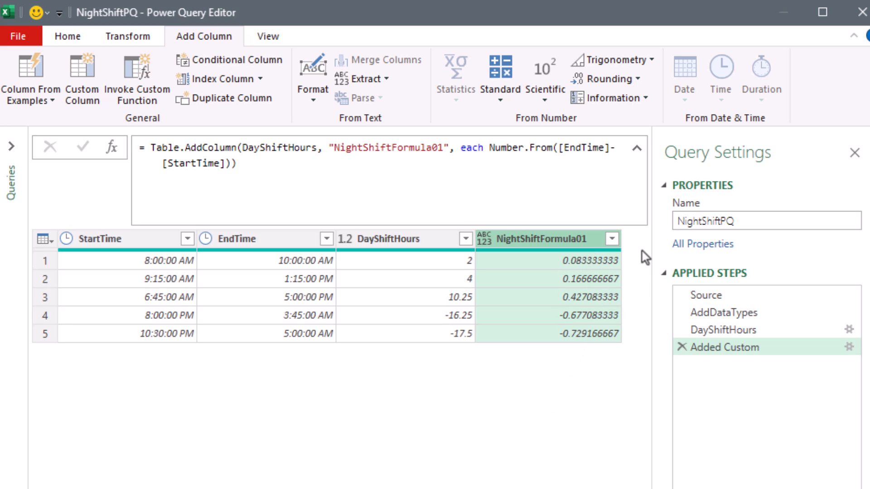
mouse_move(675, 269)
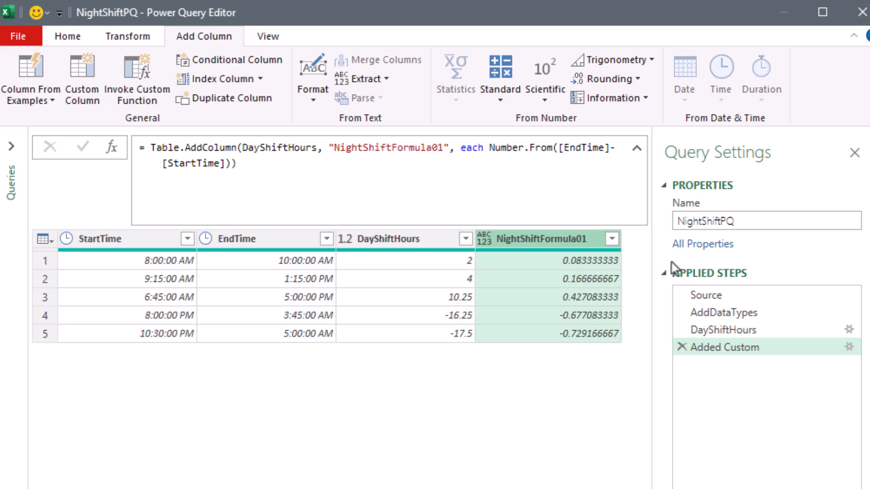
mouse_move(621, 355)
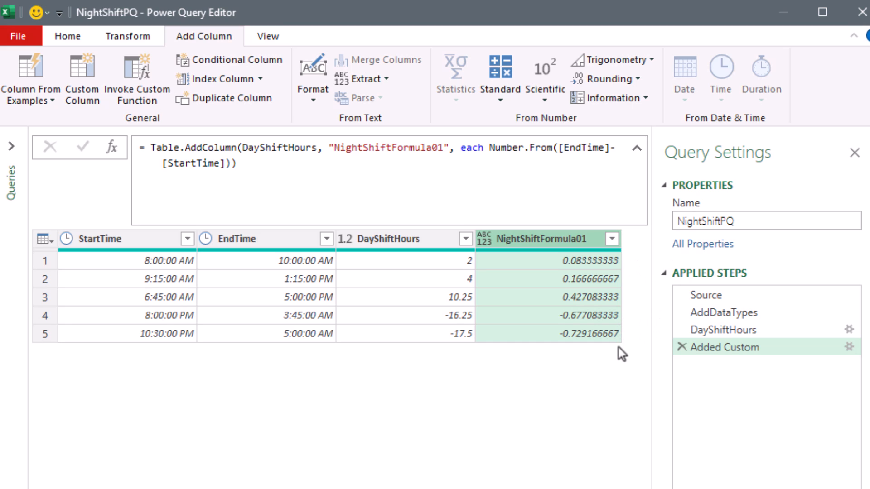
mouse_move(635, 296)
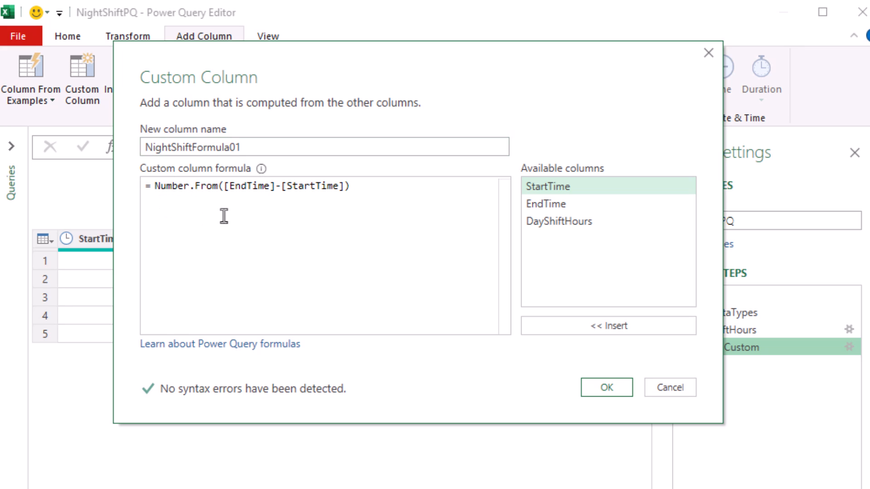
Rewrite the formula as let n = Number.From([EndTime]-[StartTime]) followed by in.
text(let)
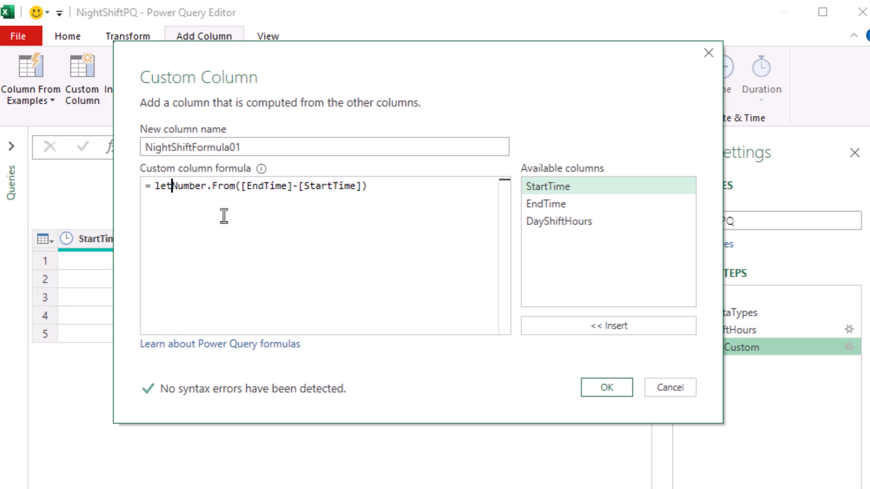
key(Enter)
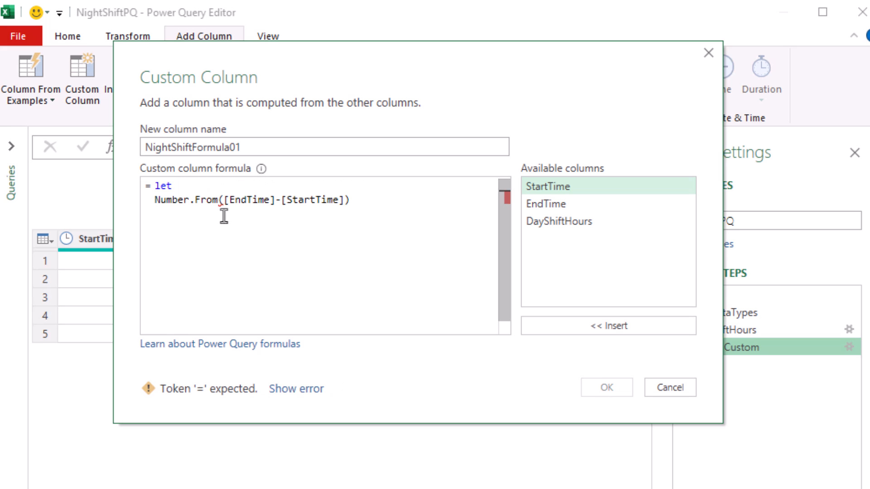
mouse_move(215, 218)
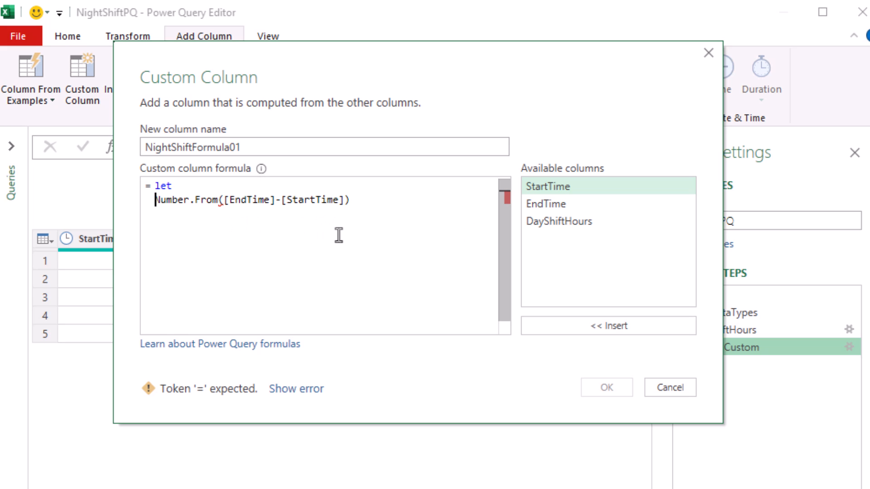
text(n=)
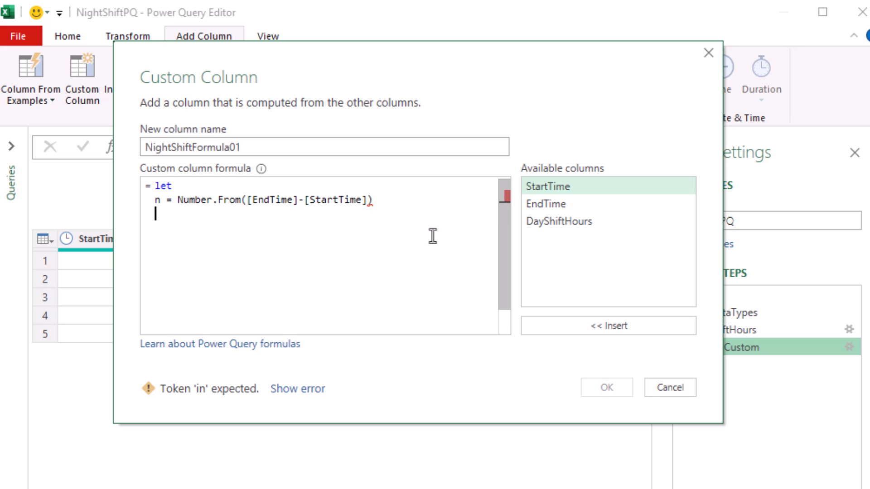
text(in)
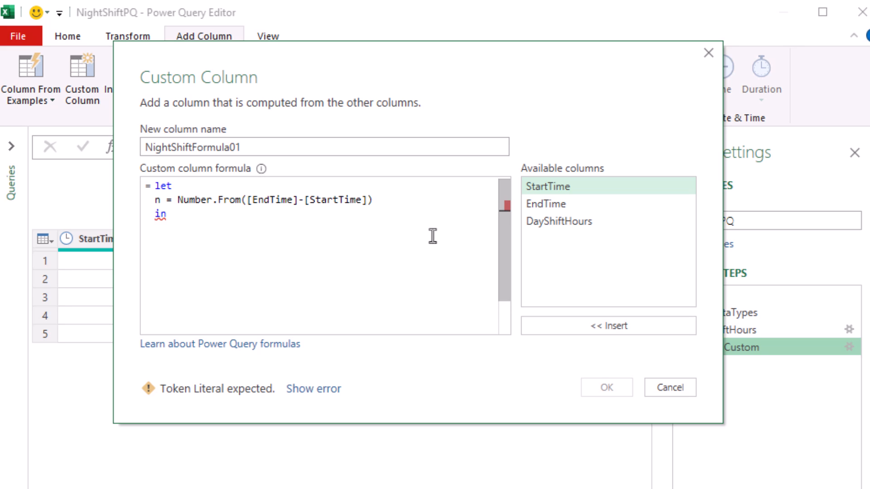
mouse_move(261, 280)
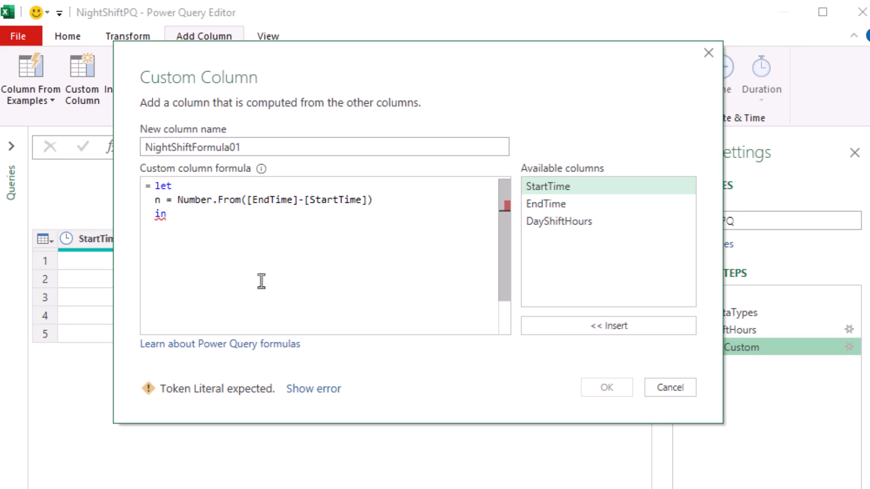
mouse_move(270, 316)
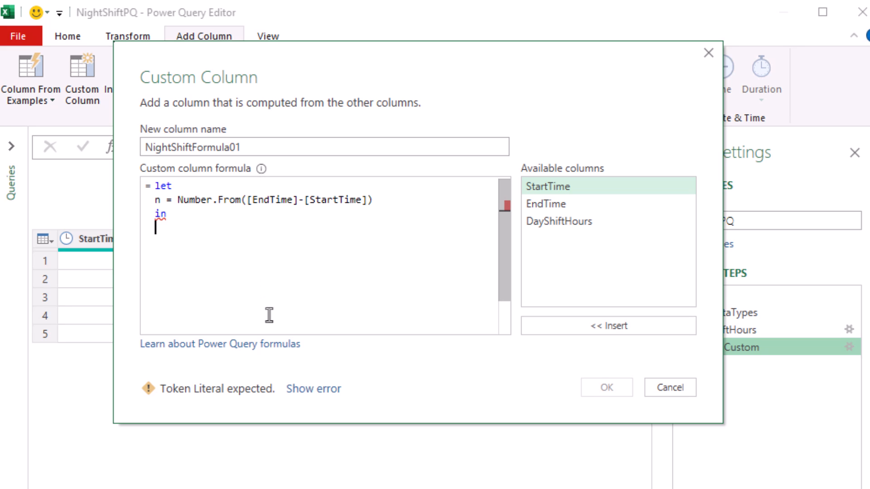
Return Number.RoundDown(n) after in, giving 0, 0, 0, -1, -1.
text(Number.RoundDown)
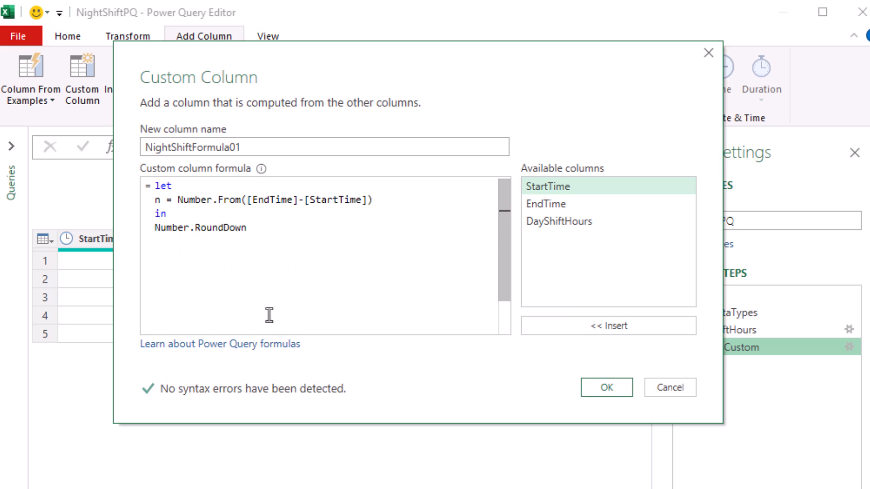
text((n)
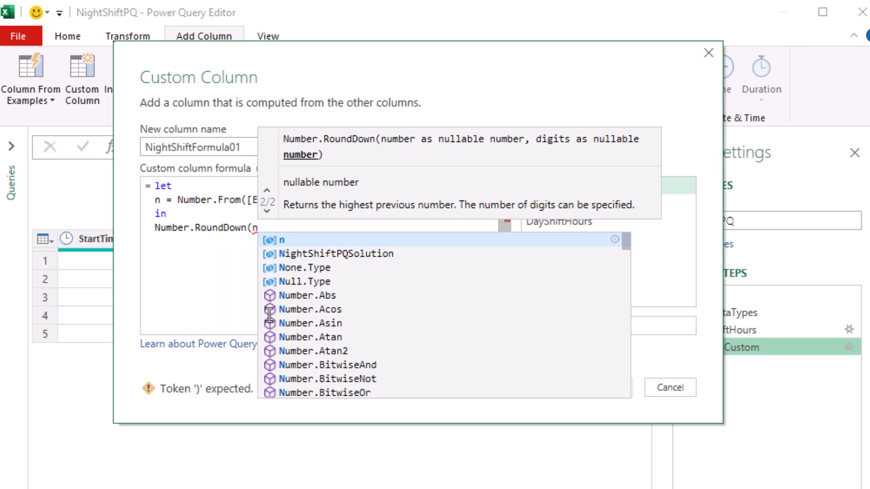
mouse_move(538, 98)
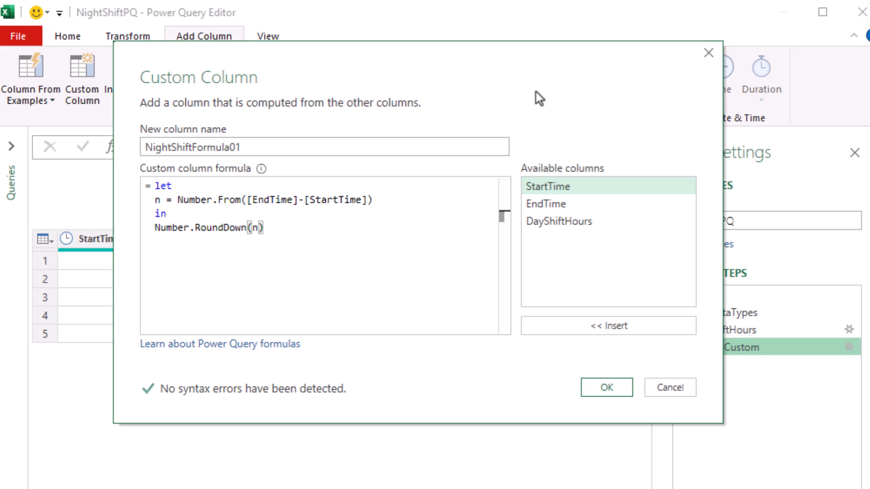
click(605, 387)
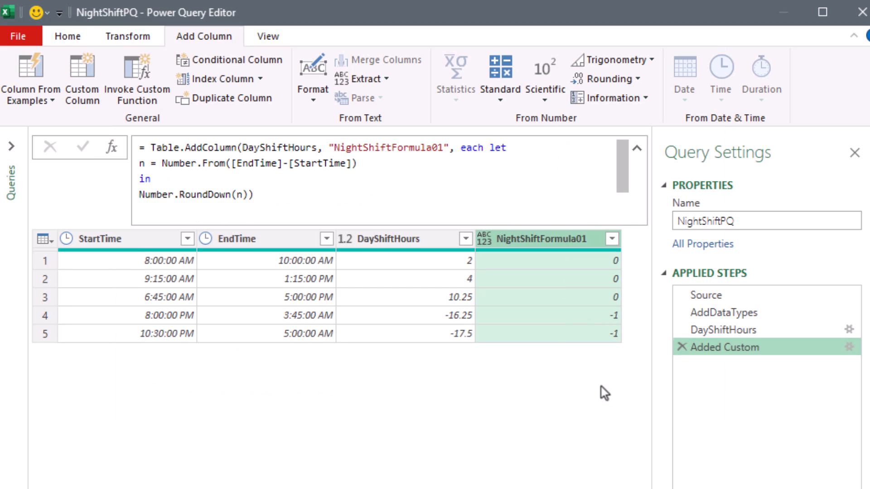
mouse_move(617, 388)
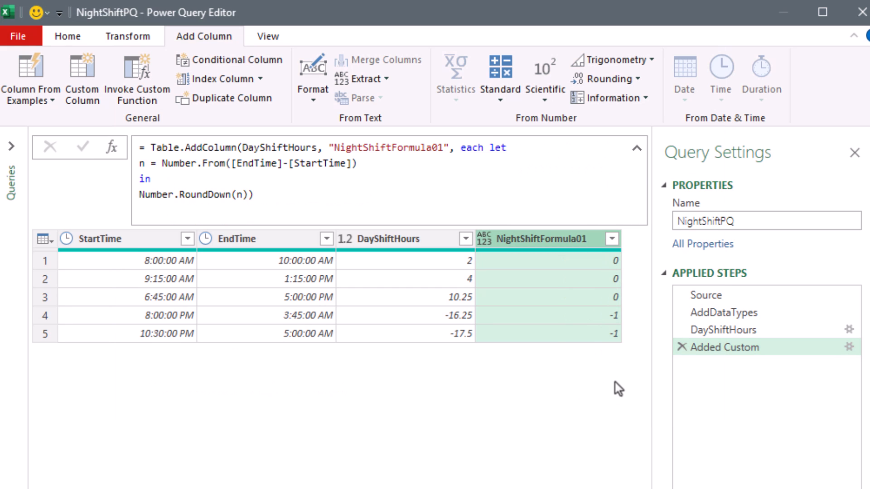
mouse_move(608, 264)
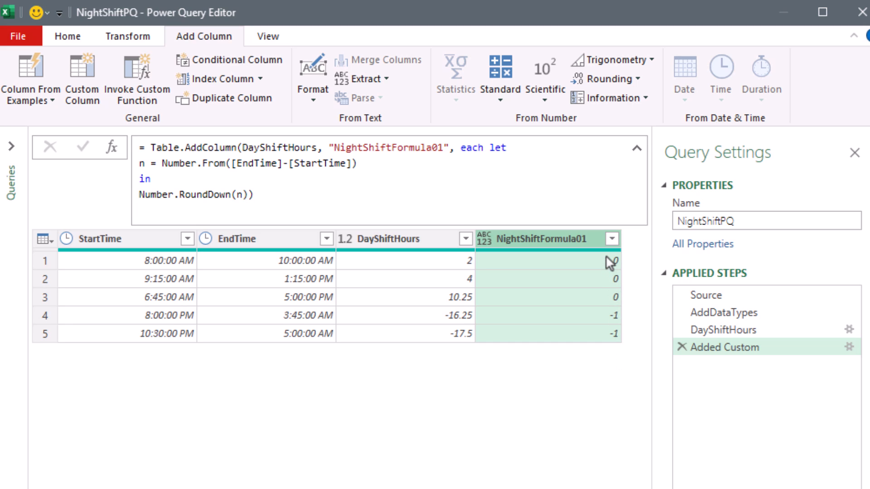
mouse_move(615, 284)
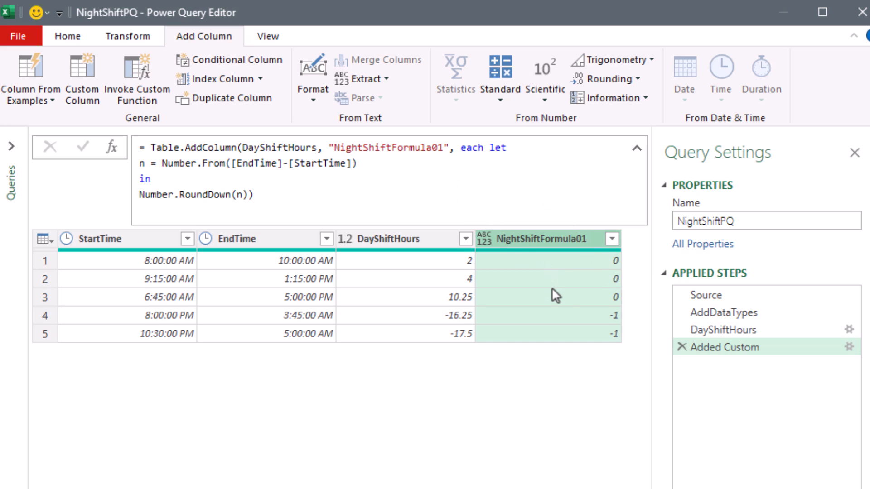
mouse_move(589, 335)
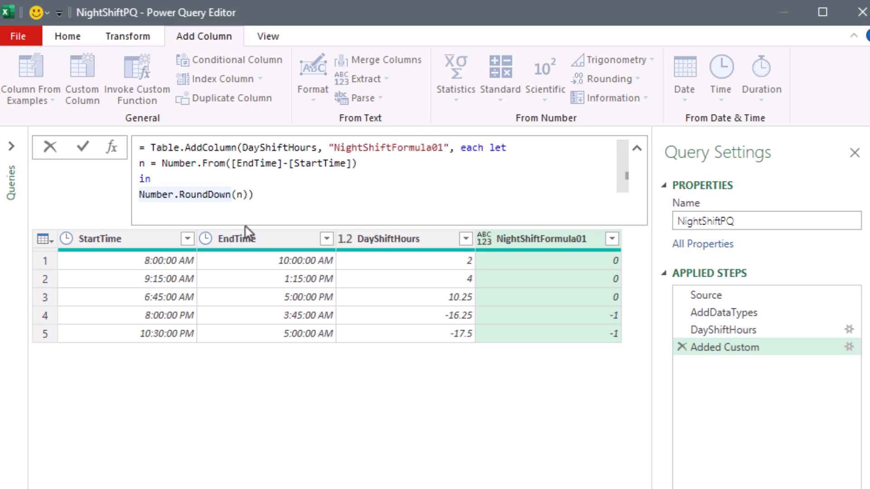
Change the result to n - Number.RoundDown(n) to keep the day fraction.
text(n -)
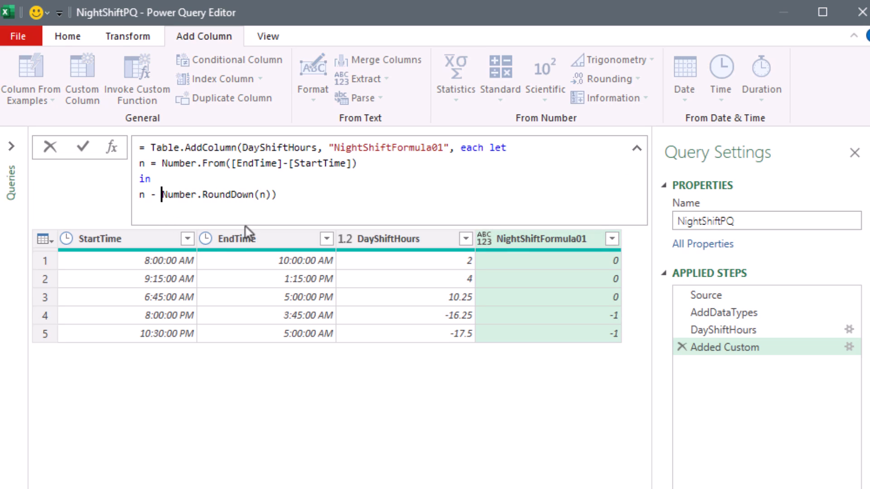
click(82, 146)
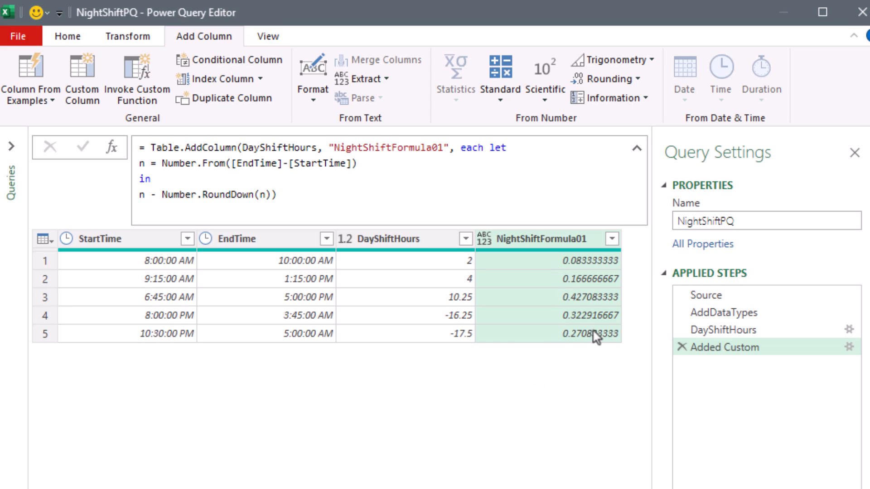
mouse_move(578, 326)
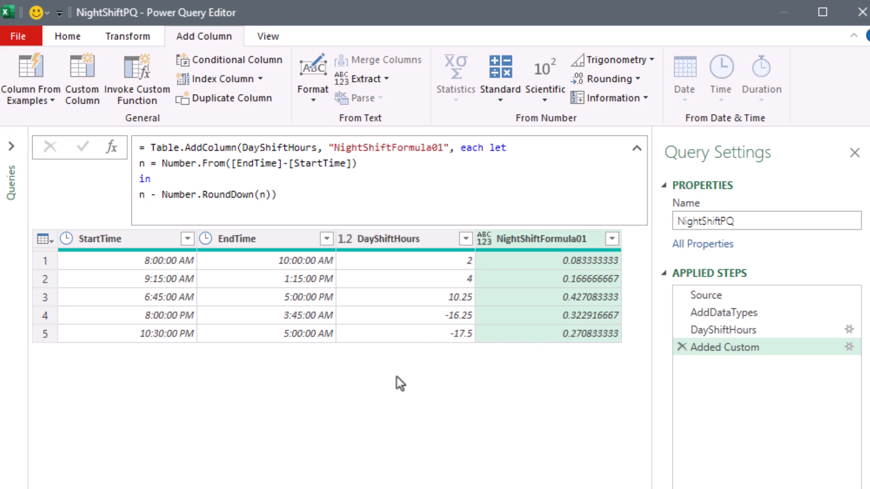
mouse_move(181, 323)
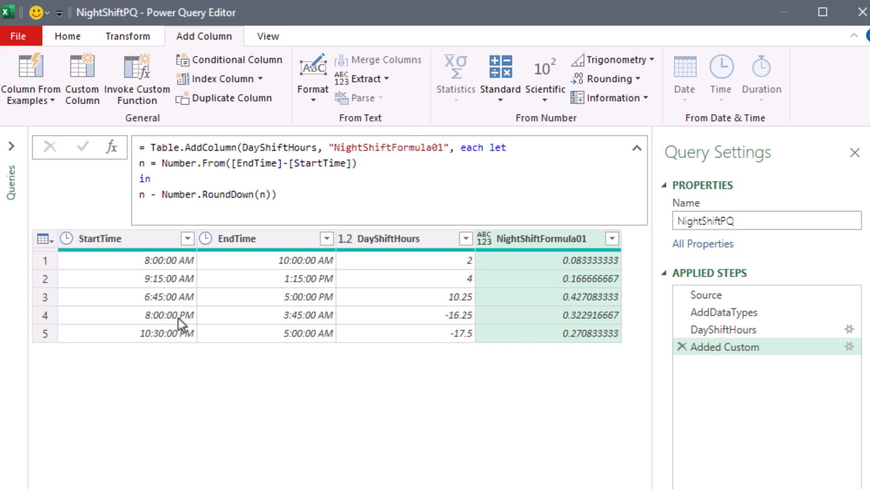
mouse_move(283, 333)
text(()
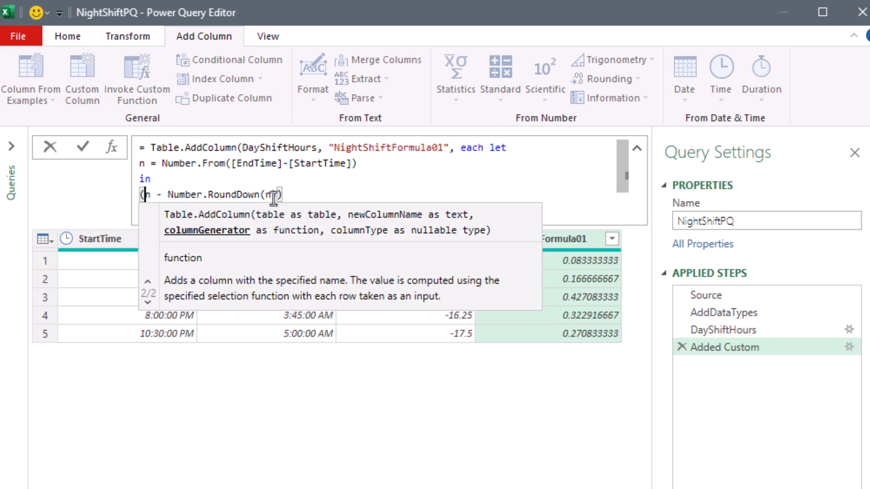
Multiply the fraction by 24 with type number, giving 2, 4, 10.25, 7.75, 6.5.
text(*2)
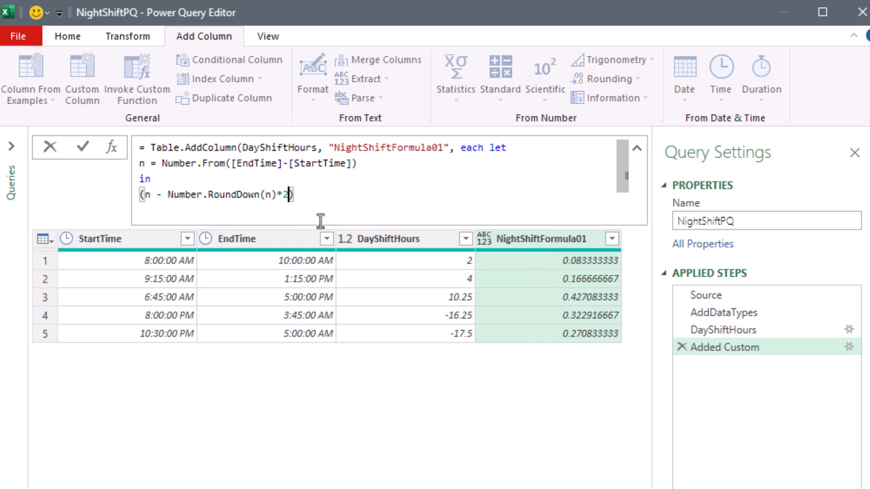
text(4)
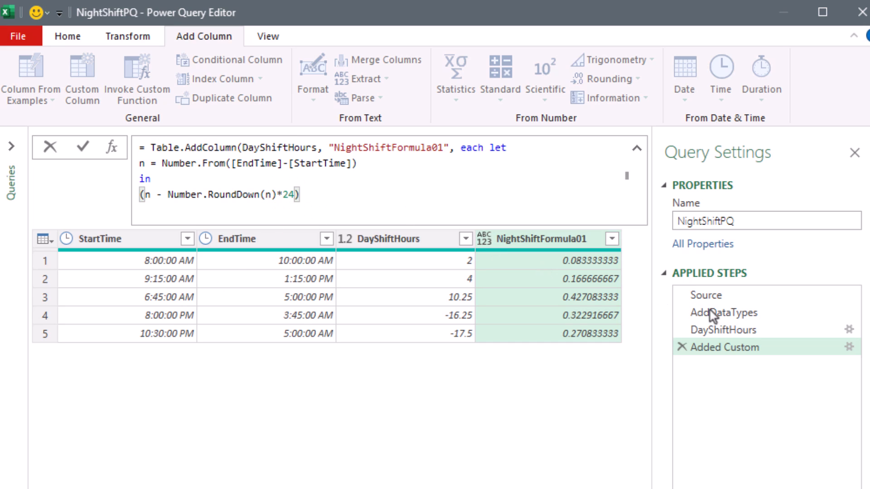
text(,)
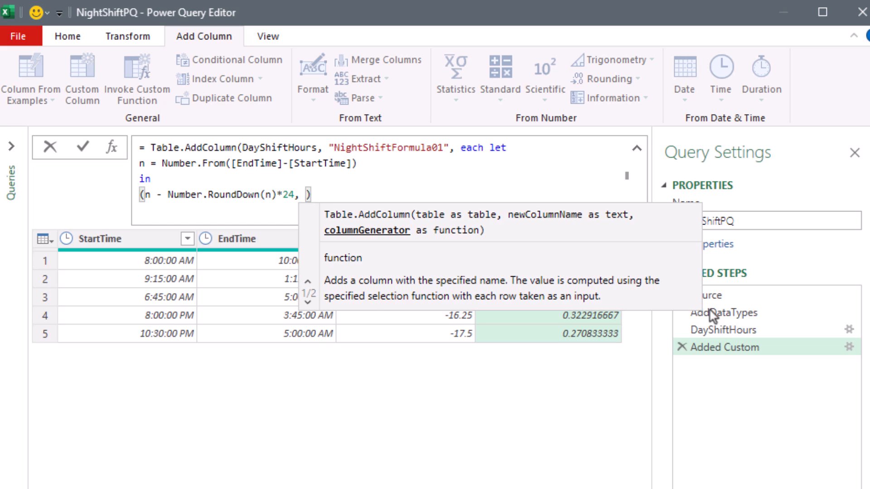
text(type number)
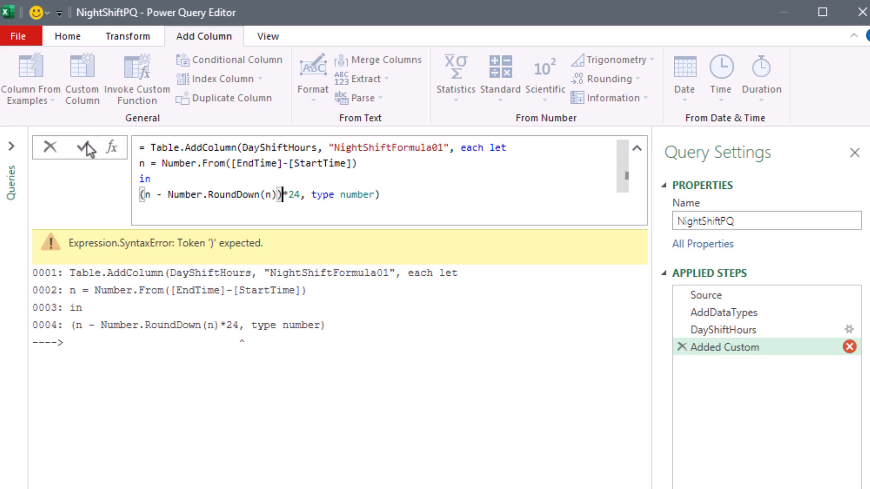
click(86, 147)
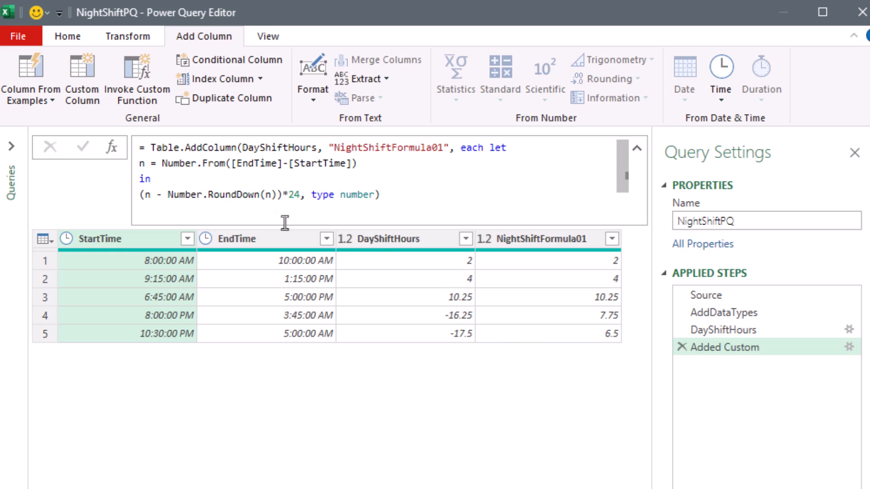
mouse_move(273, 179)
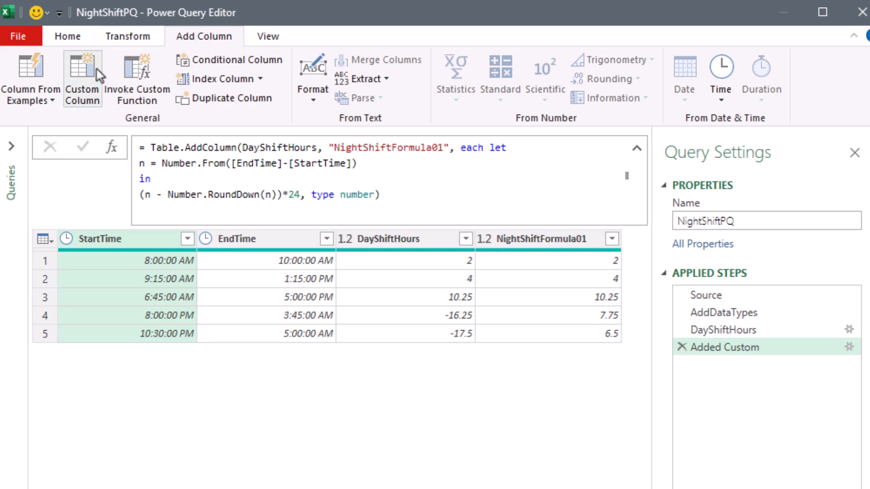
Add a Custom column with formula [StartTime]>[EndTime].
click(82, 77)
text(= [StartTime]>[EndTime])
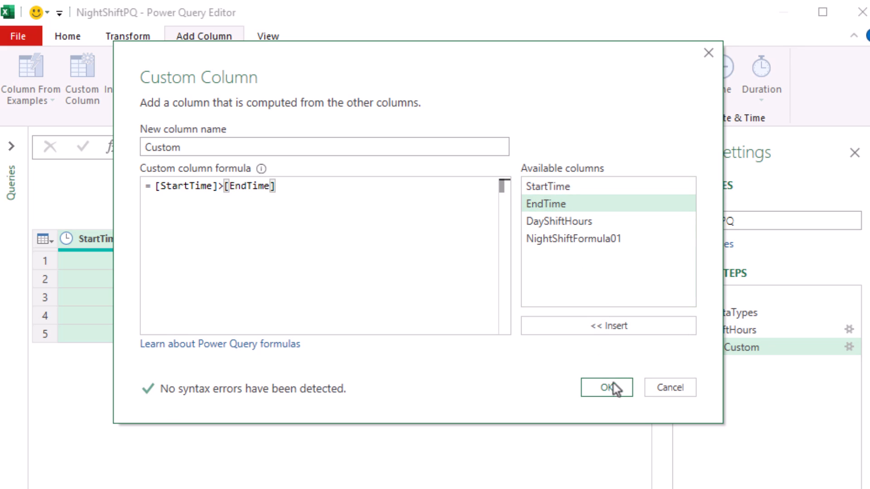
click(606, 387)
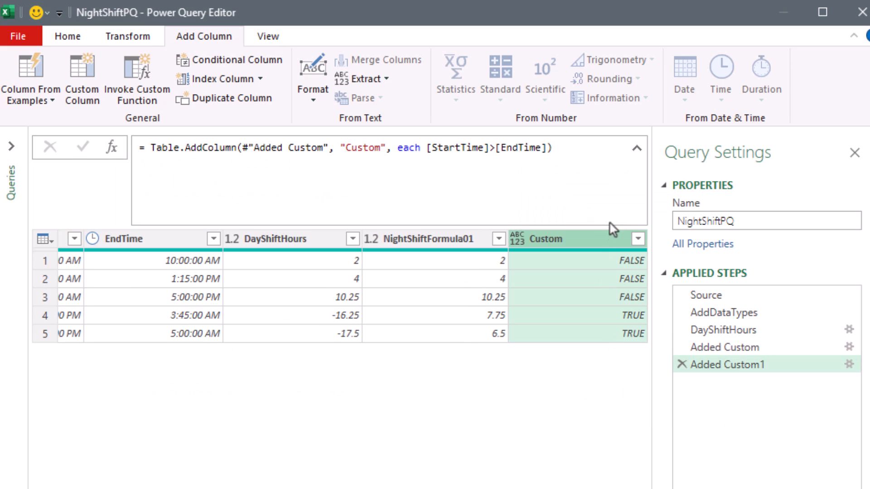
mouse_move(618, 268)
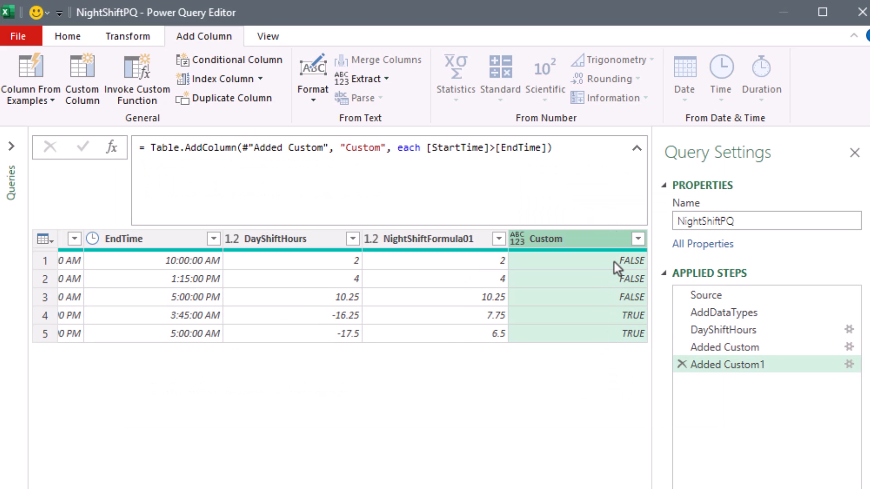
mouse_move(619, 381)
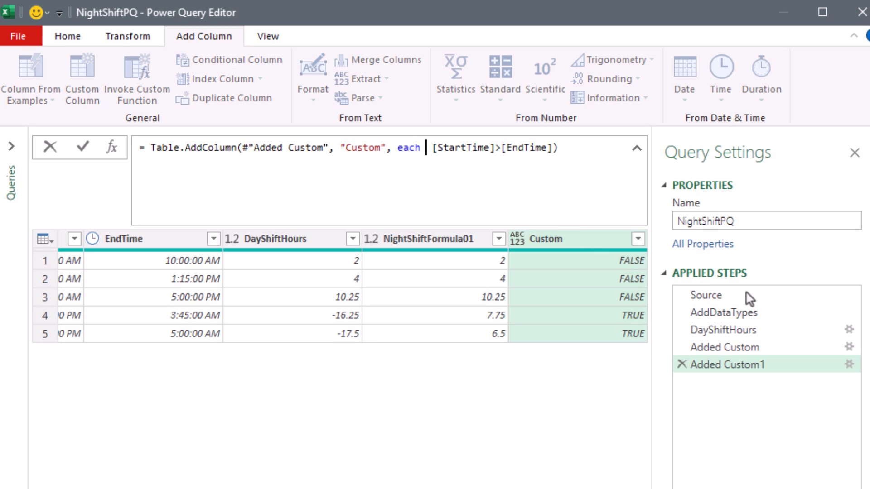
Wrap the comparison in Number.From to show 0 and 1 flags.
text(Number.rom()
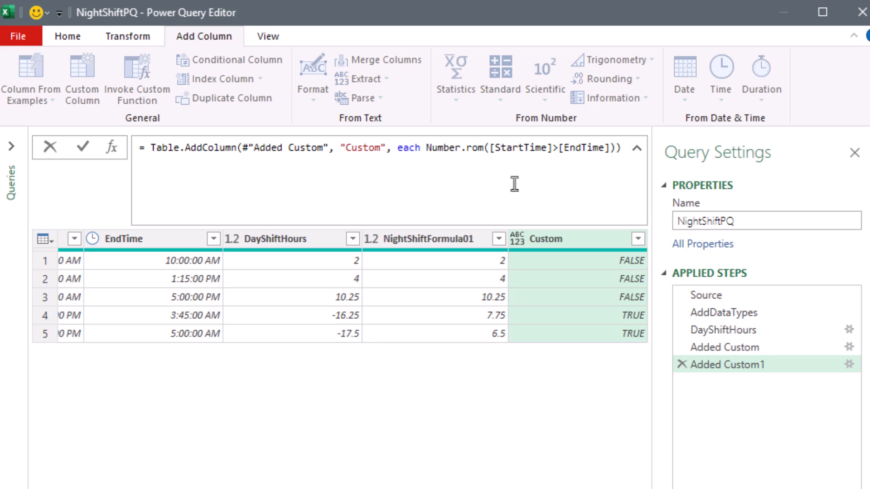
click(84, 147)
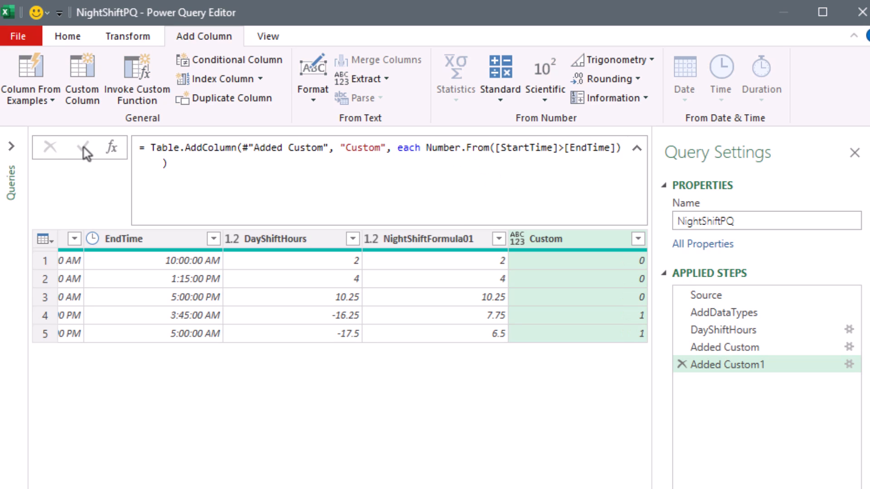
mouse_move(576, 286)
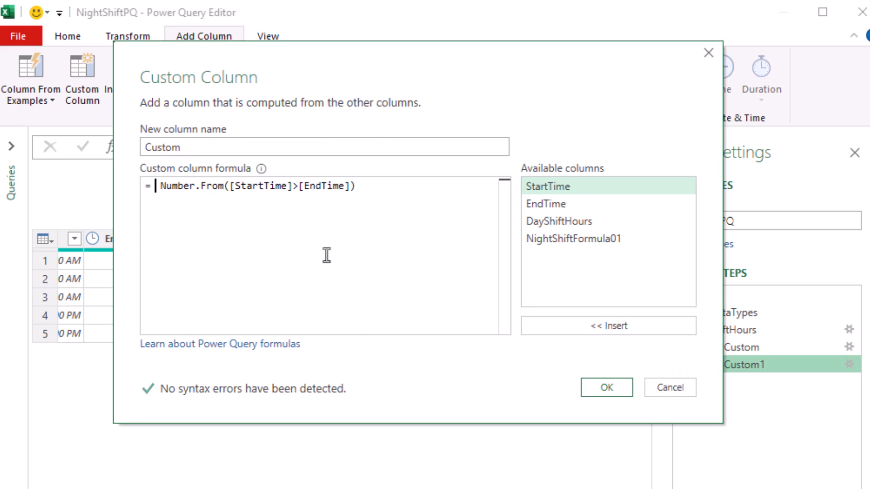
Prepend Number.From([EndTime]-[StartTime]) + to the Custom column's overnight-flag formula.
text(Number.From([EndTime)
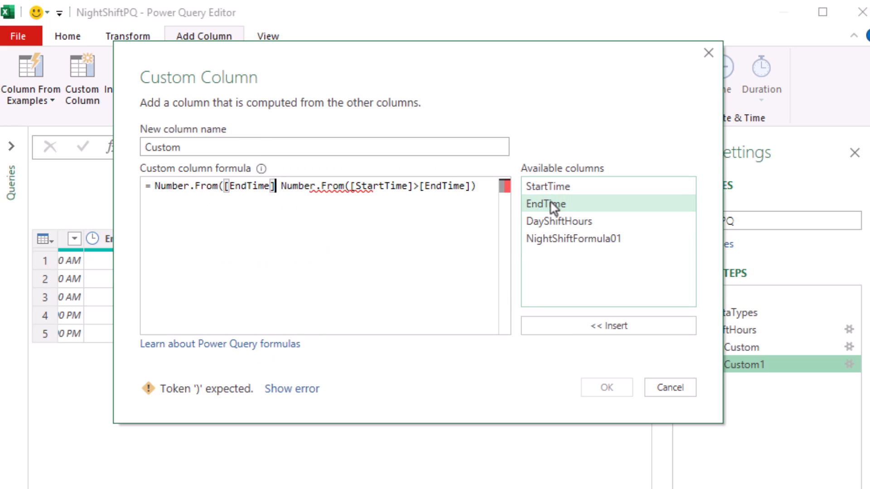
text(-[StartTime]) +)
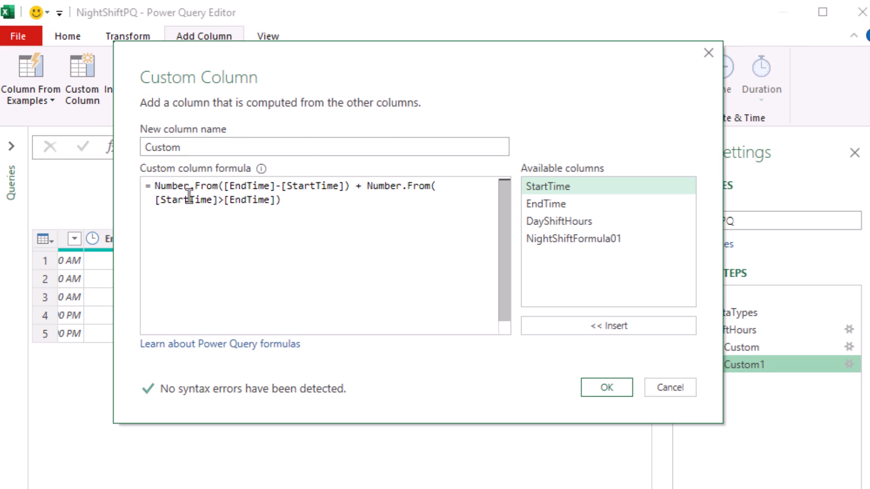
click(606, 387)
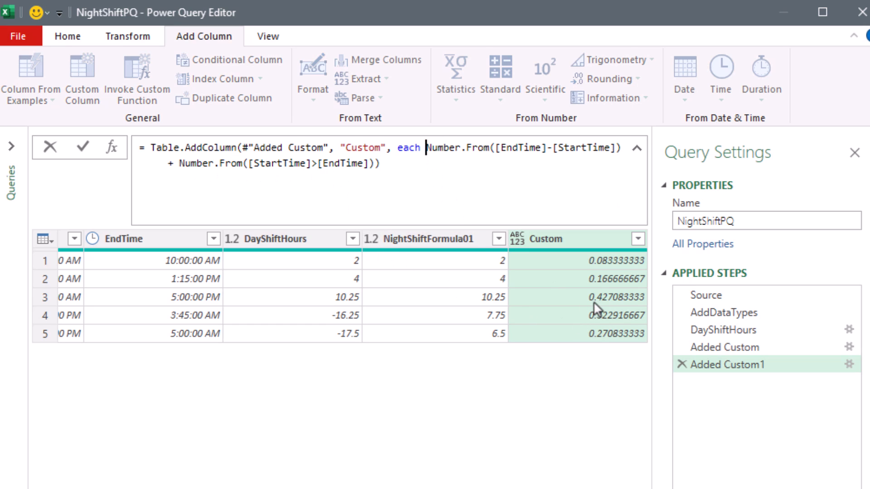
Wrap the Custom formula in parentheses, multiply by 24, and type it as number.
text(()
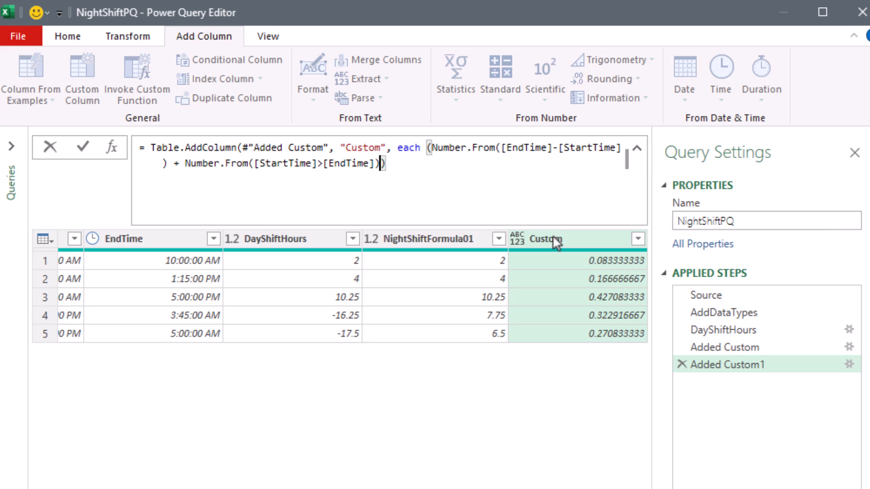
text(*24, t)
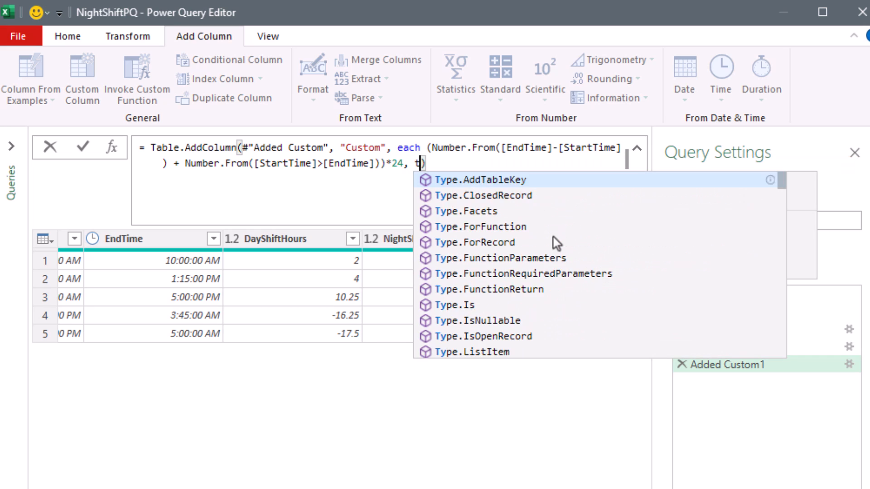
text(ype number)
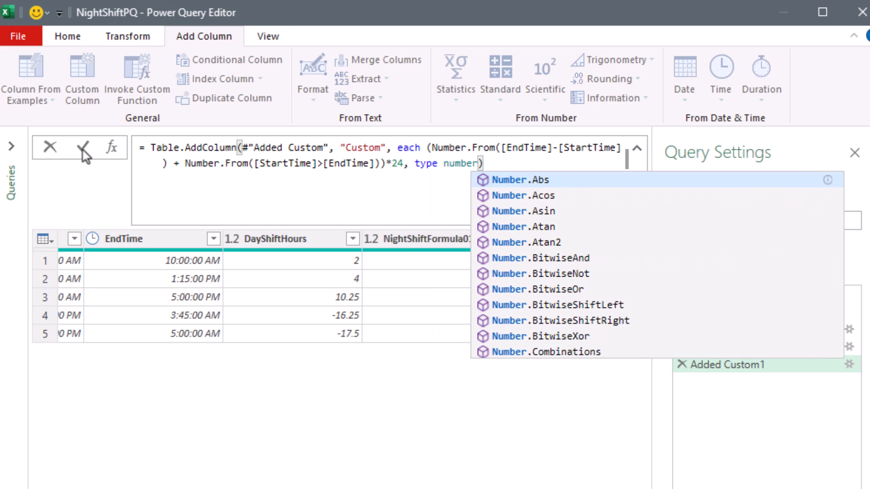
click(83, 152)
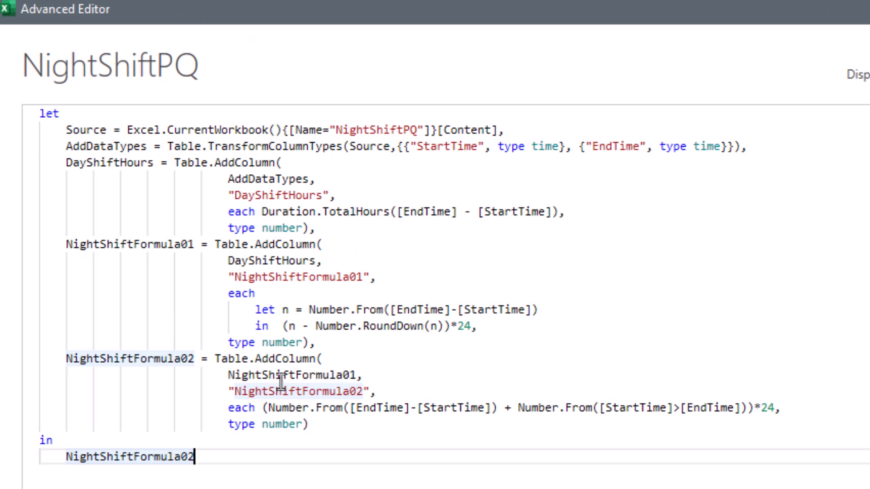
mouse_move(572, 381)
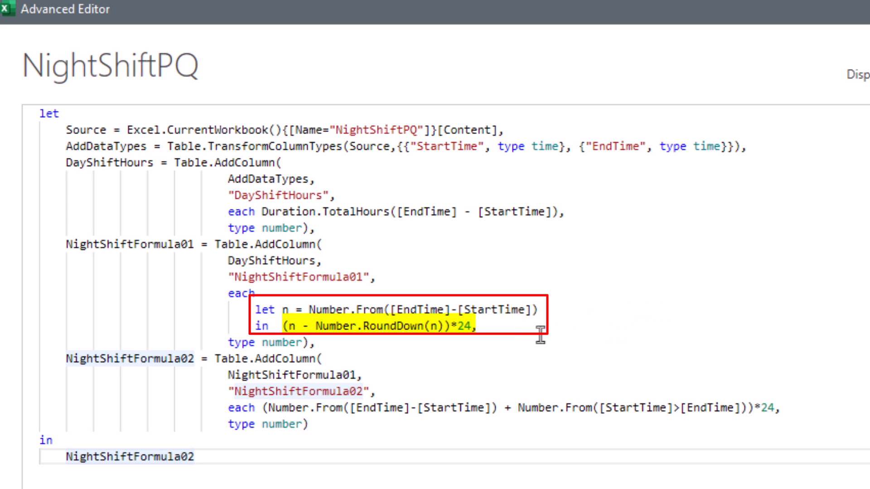
mouse_move(555, 318)
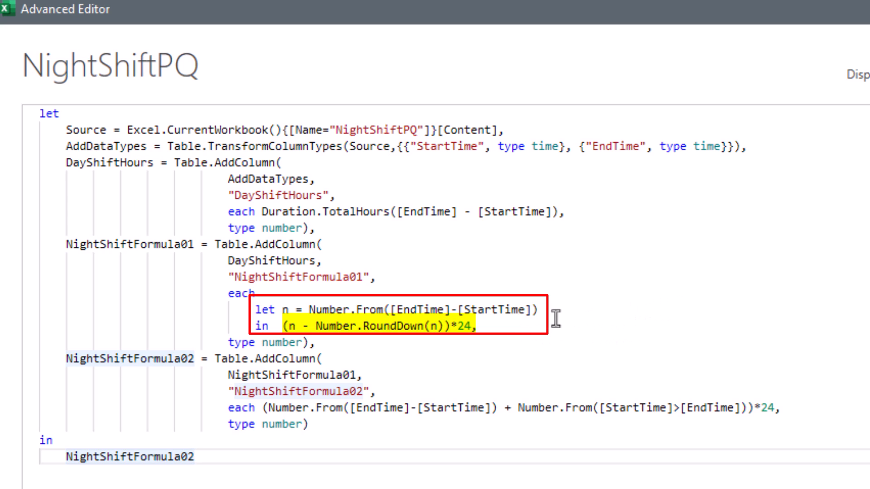